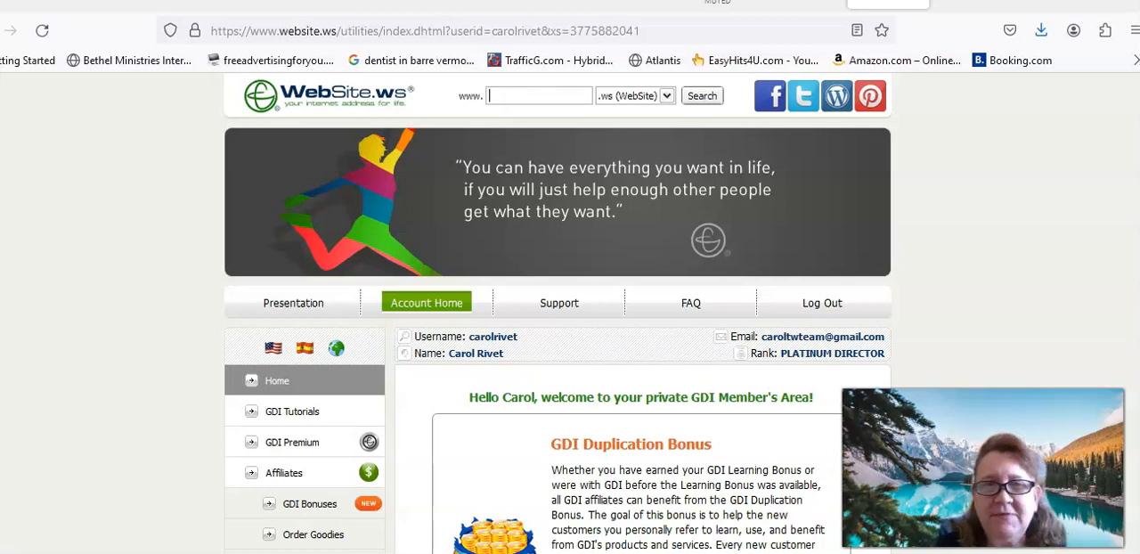
Scroll down the member home page past the Duplication Bonus toward the Affiliates menu.
{"action": "type", "text": "Get More Domains Now"}
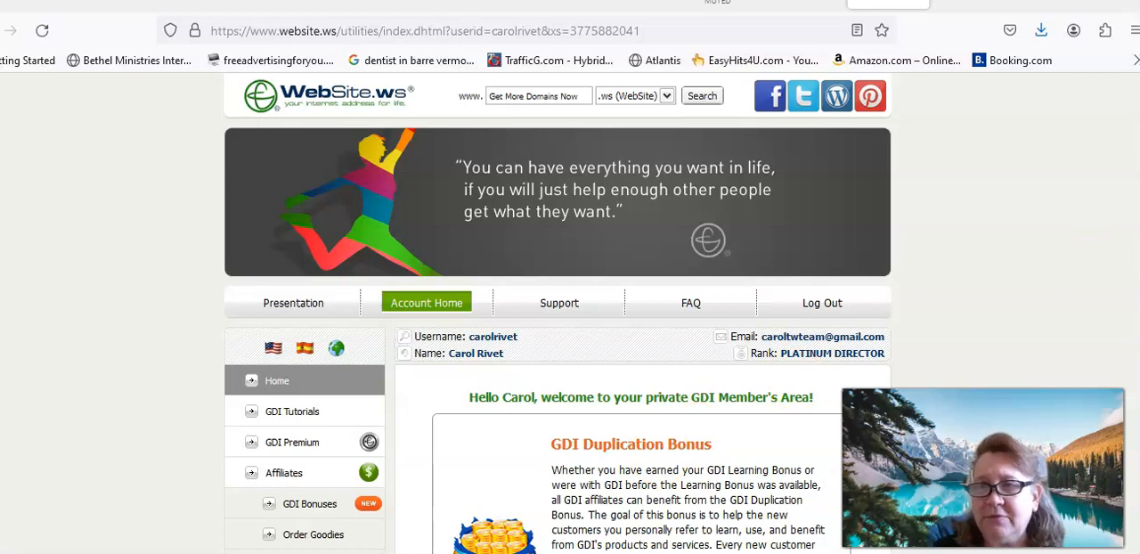
{"action": "scroll", "scroll_direction": "down", "scroll_amount": 3}
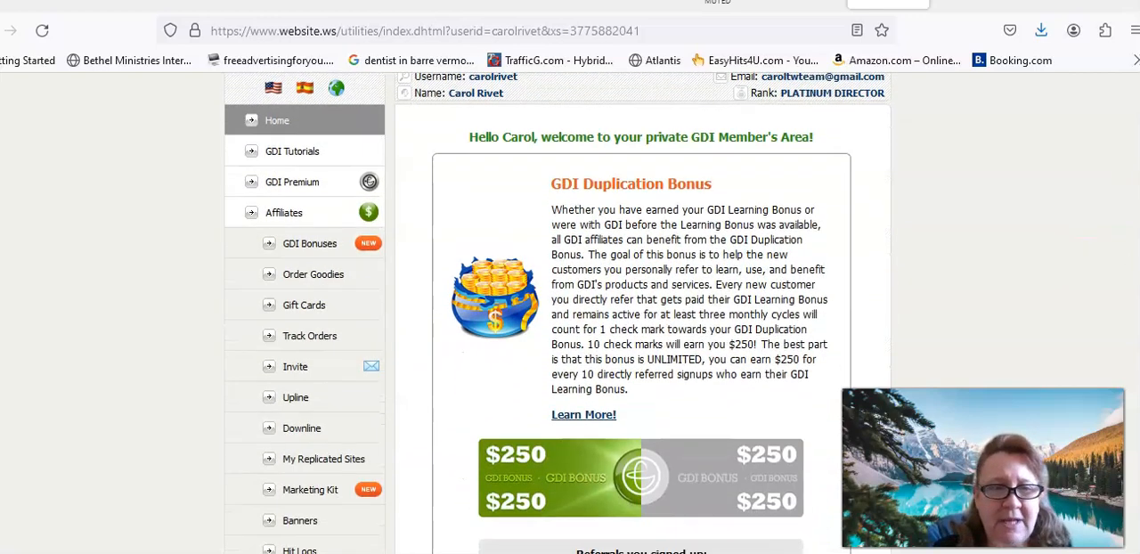
{"action": "scroll", "scroll_direction": "down", "scroll_amount": 3}
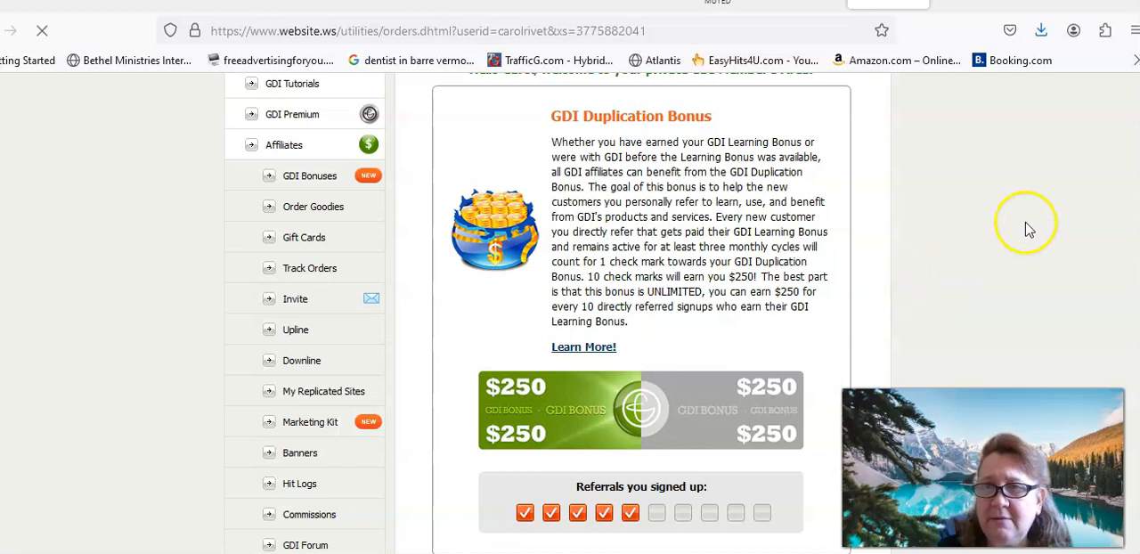
{"action": "mouse_move", "coordinate": [1093, 196]}
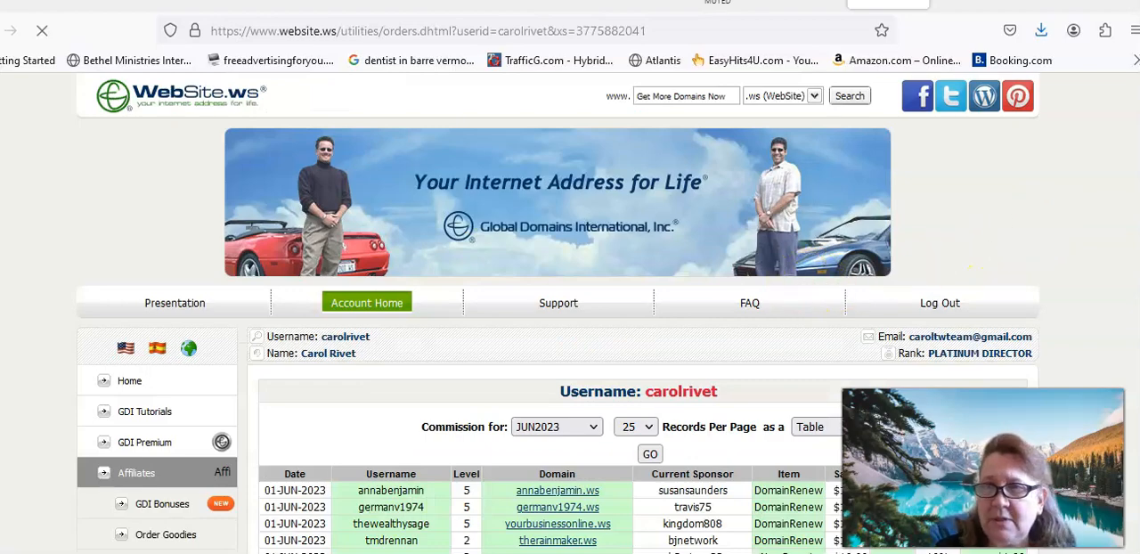
Scroll through the commission table of monthly mailed checks since 2018.
{"action": "scroll", "scroll_direction": "down", "scroll_amount": 3}
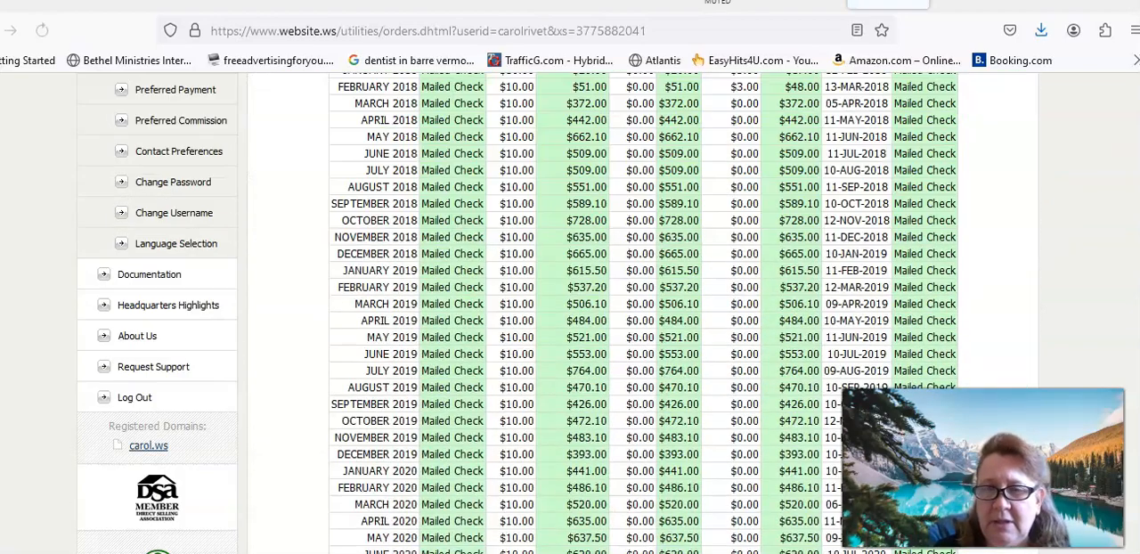
{"action": "scroll", "scroll_direction": "down", "scroll_amount": 3}
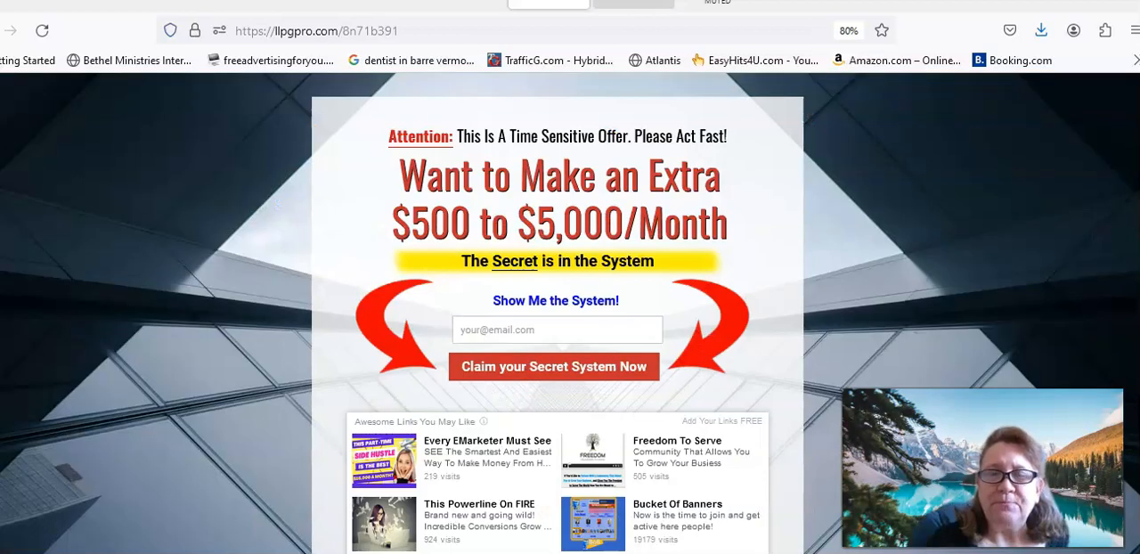
Claim the Secret System offer and land on the thank-you page's Step 01 GDI video.
{"action": "left_click", "coordinate": [552, 367]}
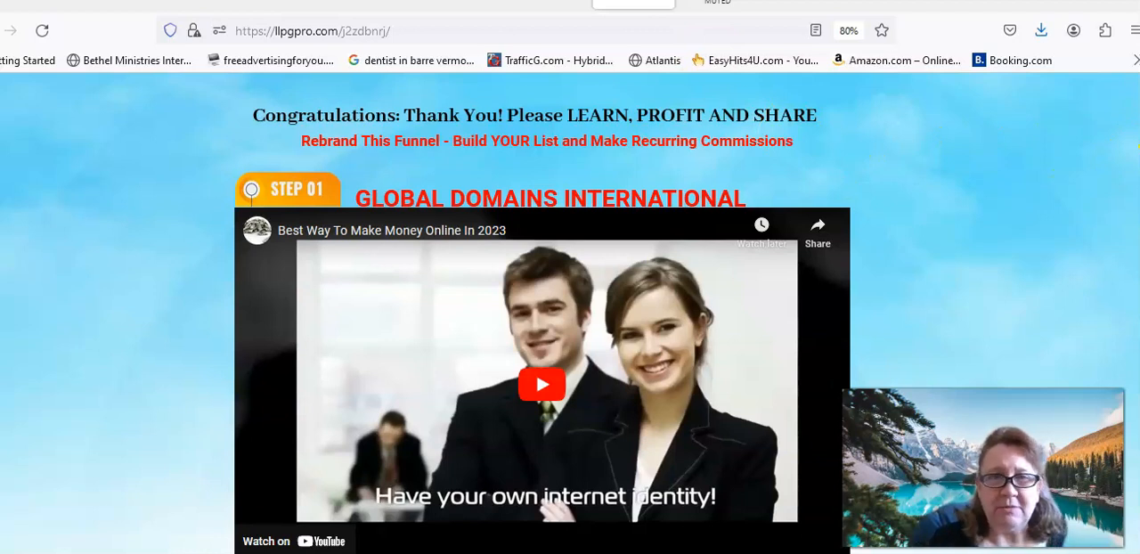
{"action": "scroll", "scroll_direction": "down", "scroll_amount": 3}
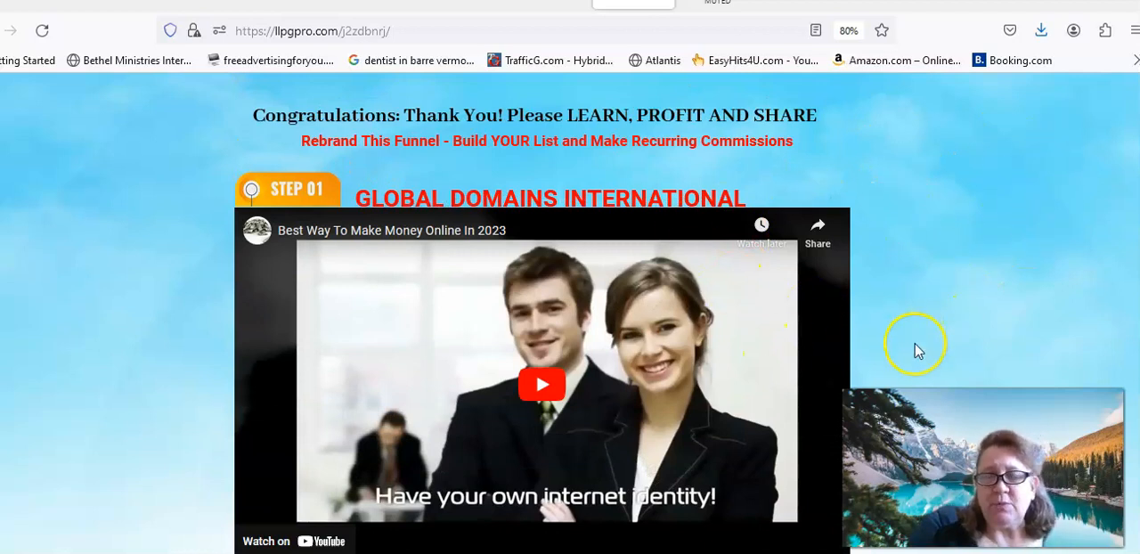
{"action": "mouse_move", "coordinate": [919, 350]}
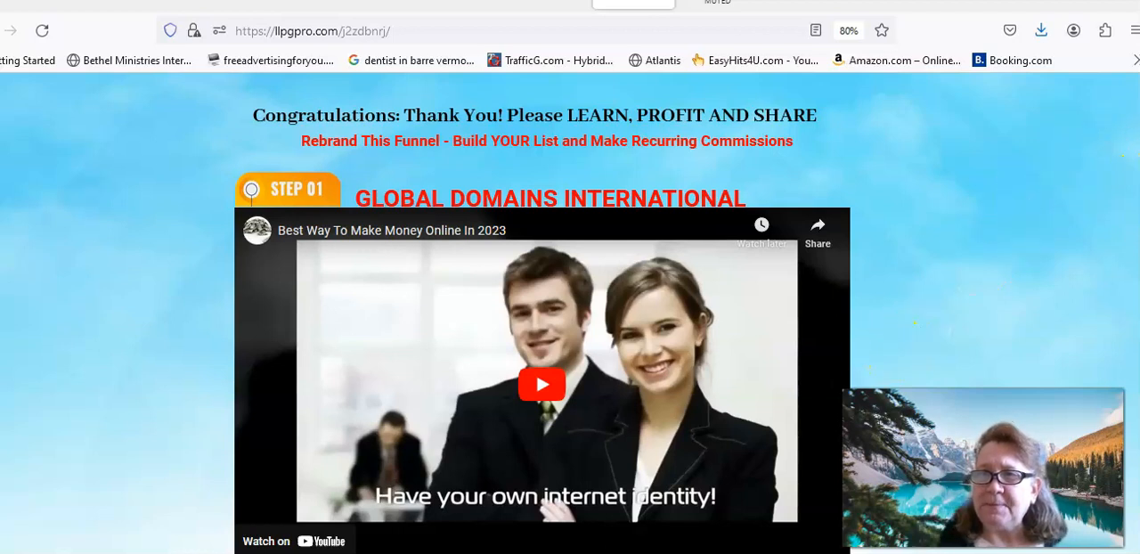
{"action": "scroll", "scroll_direction": "down", "scroll_amount": 3}
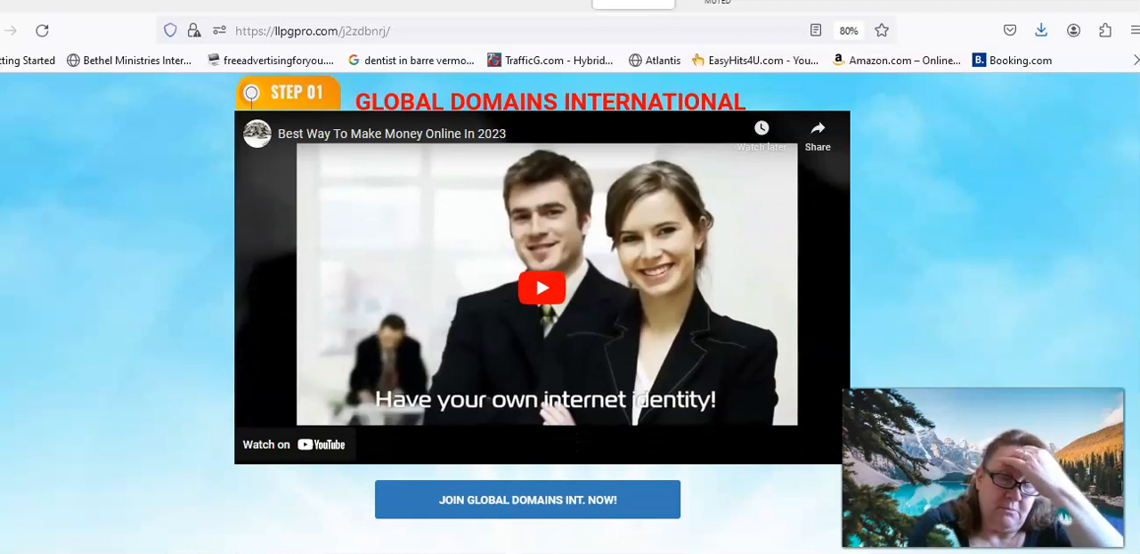
{"action": "scroll", "scroll_direction": "down", "scroll_amount": 3}
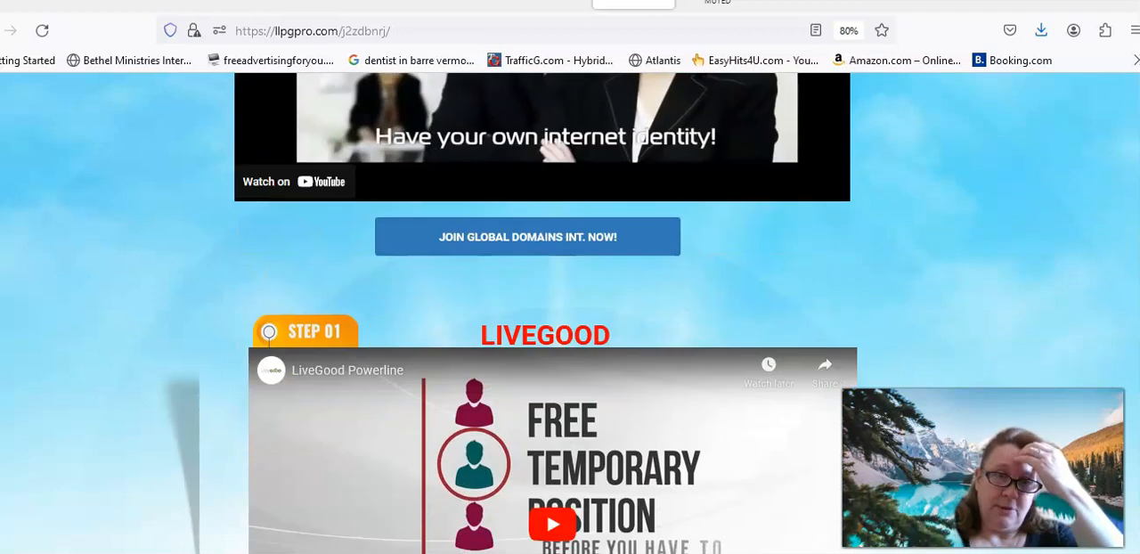
{"action": "scroll", "scroll_direction": "down", "scroll_amount": 3}
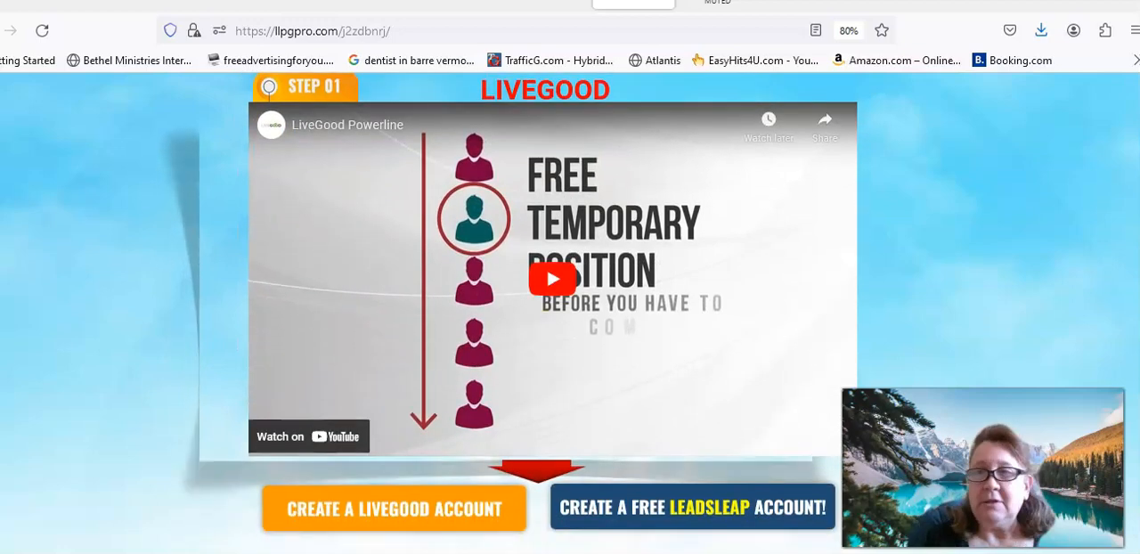
{"action": "scroll", "scroll_direction": "down", "scroll_amount": 3}
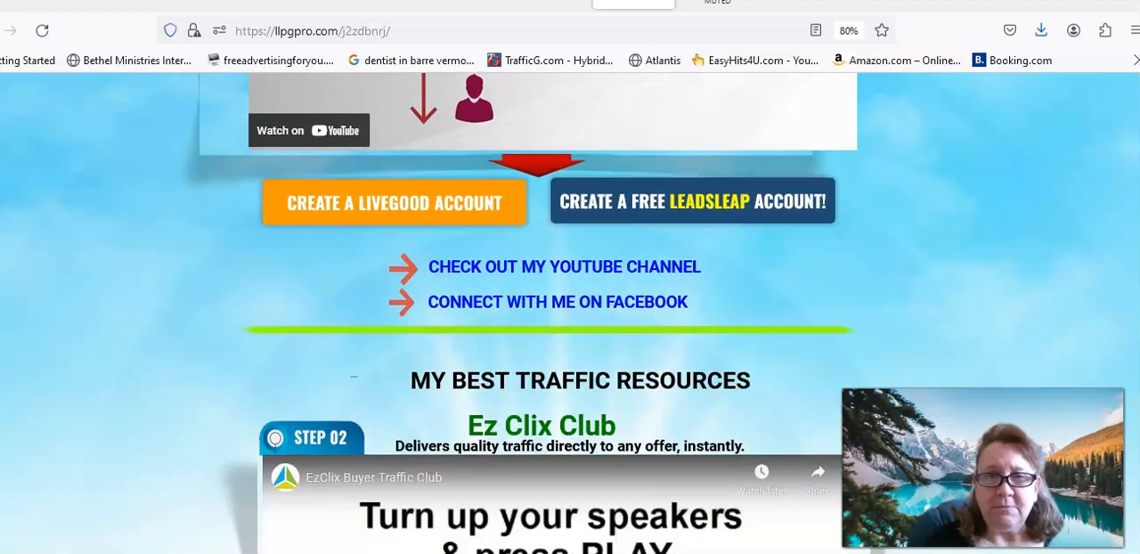
{"action": "scroll", "scroll_direction": "down", "scroll_amount": 3}
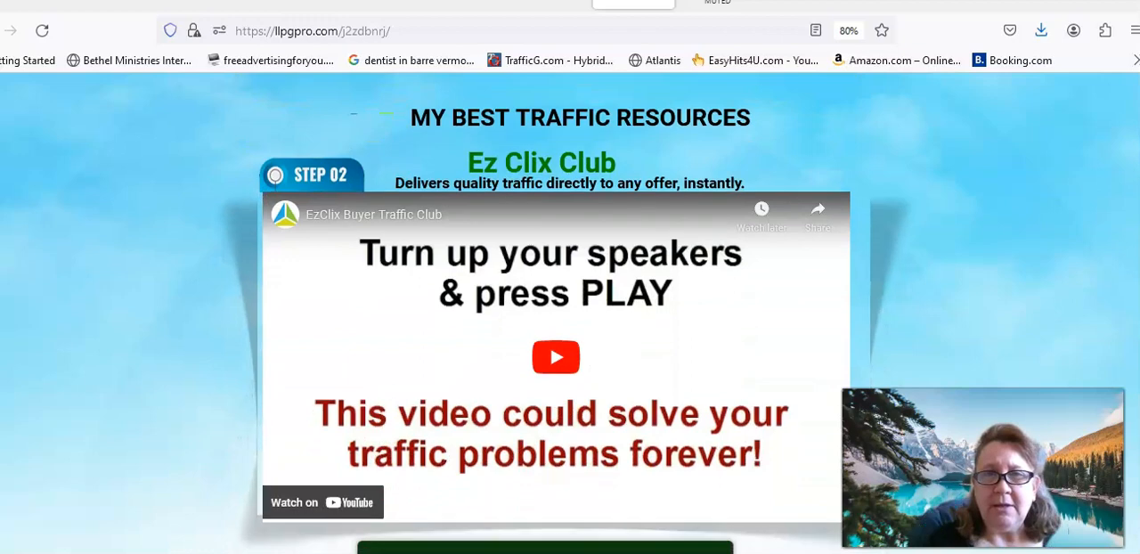
{"action": "scroll", "scroll_direction": "down", "scroll_amount": 3}
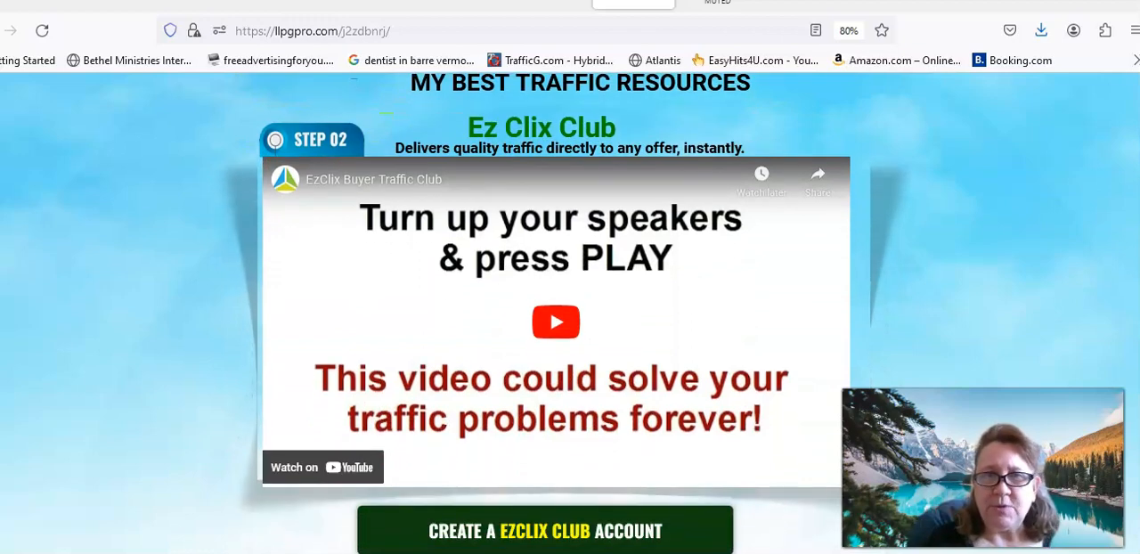
{"action": "scroll", "scroll_direction": "down", "scroll_amount": 3}
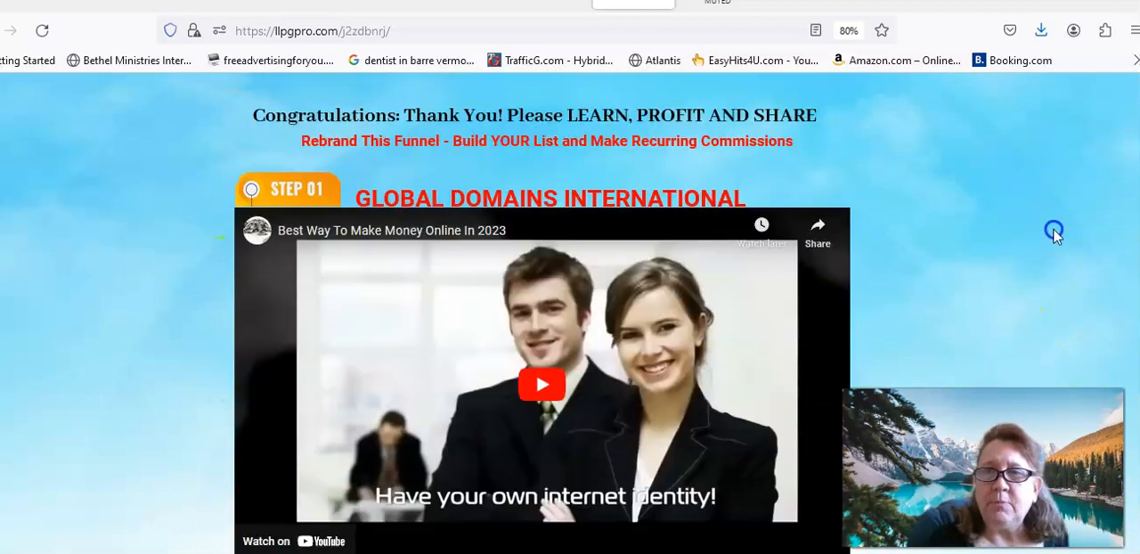
{"action": "mouse_move", "coordinate": [1047, 212]}
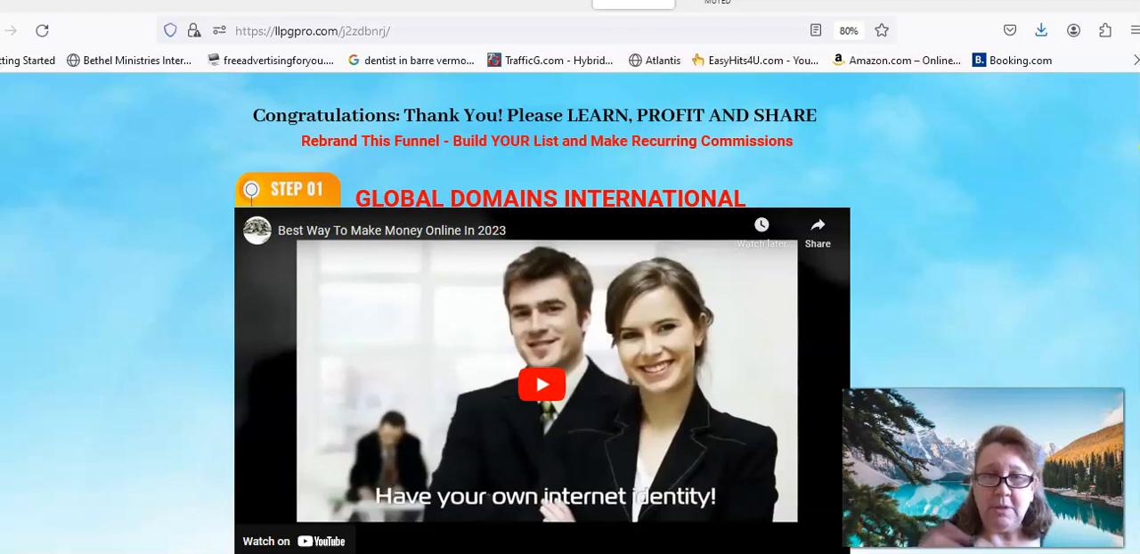
Scroll the funnel page through the WholeSale Premium Traffic and TrafficAdBar steps.
{"action": "scroll", "scroll_direction": "down", "scroll_amount": 3}
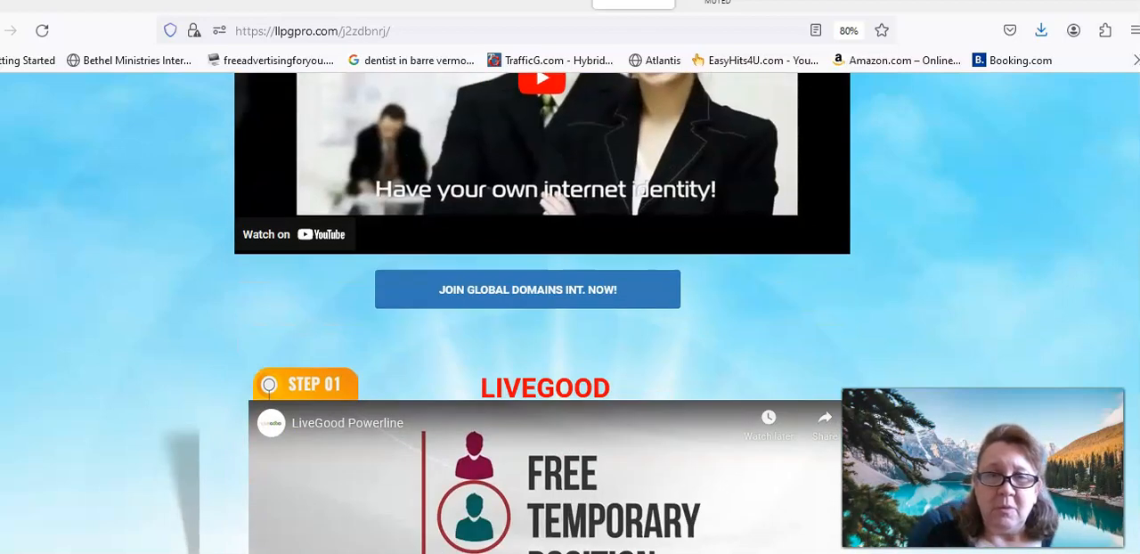
{"action": "scroll", "scroll_direction": "down", "scroll_amount": 3}
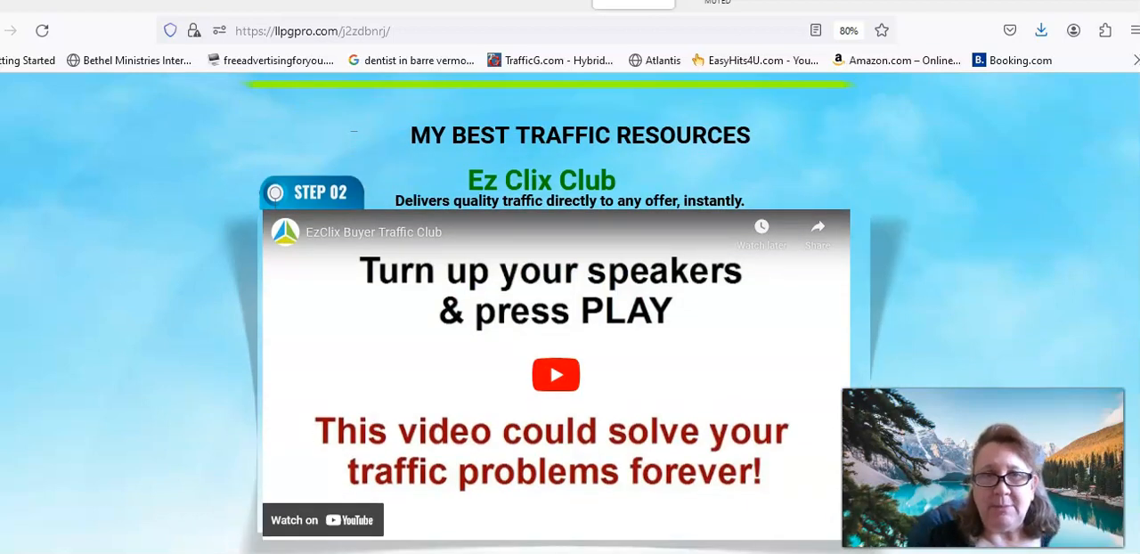
{"action": "scroll", "scroll_direction": "down", "scroll_amount": 3}
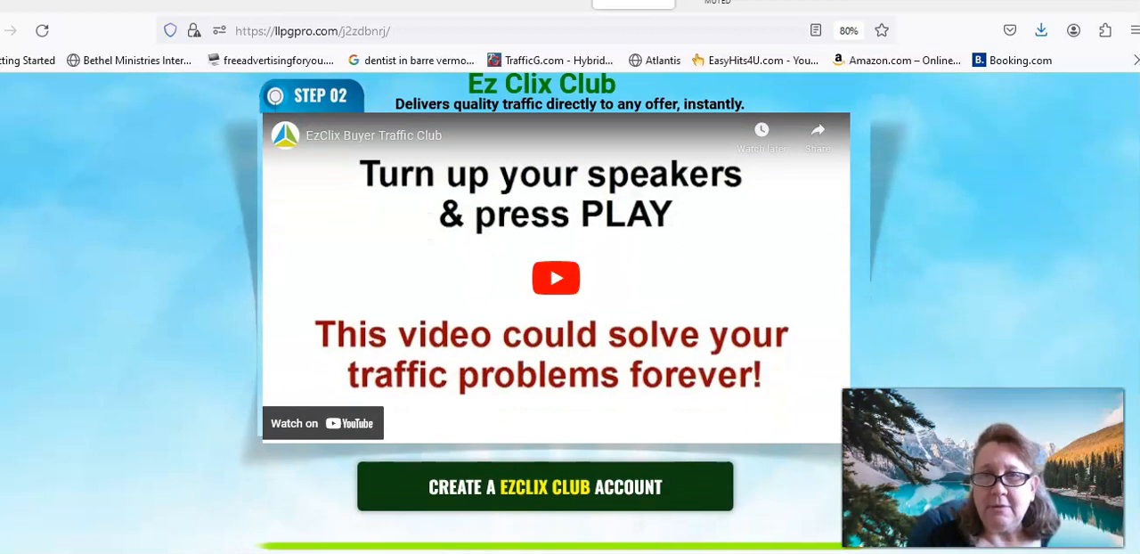
{"action": "scroll", "scroll_direction": "down", "scroll_amount": 3}
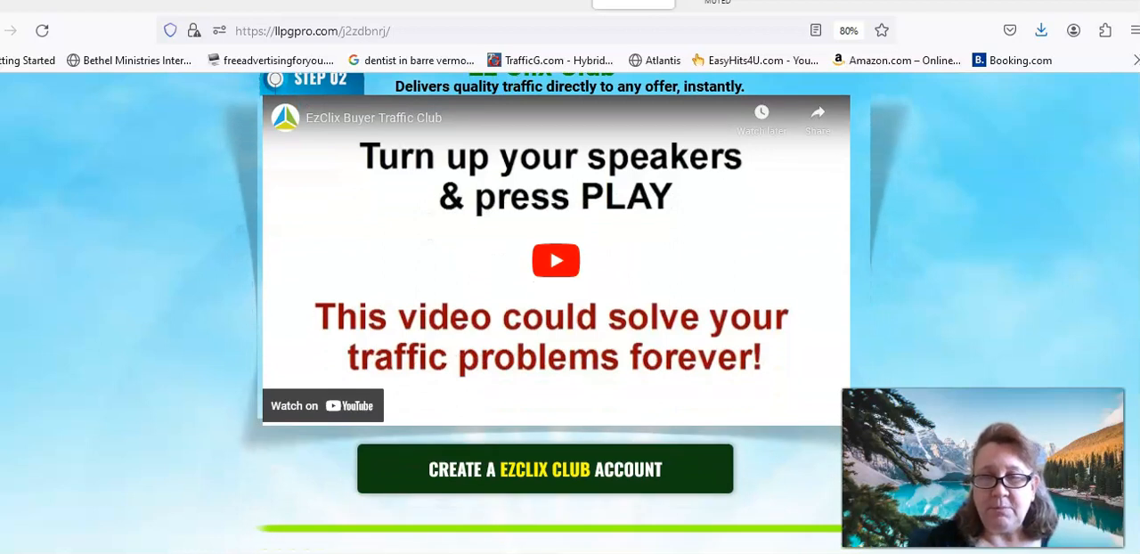
{"action": "scroll", "scroll_direction": "down", "scroll_amount": 3}
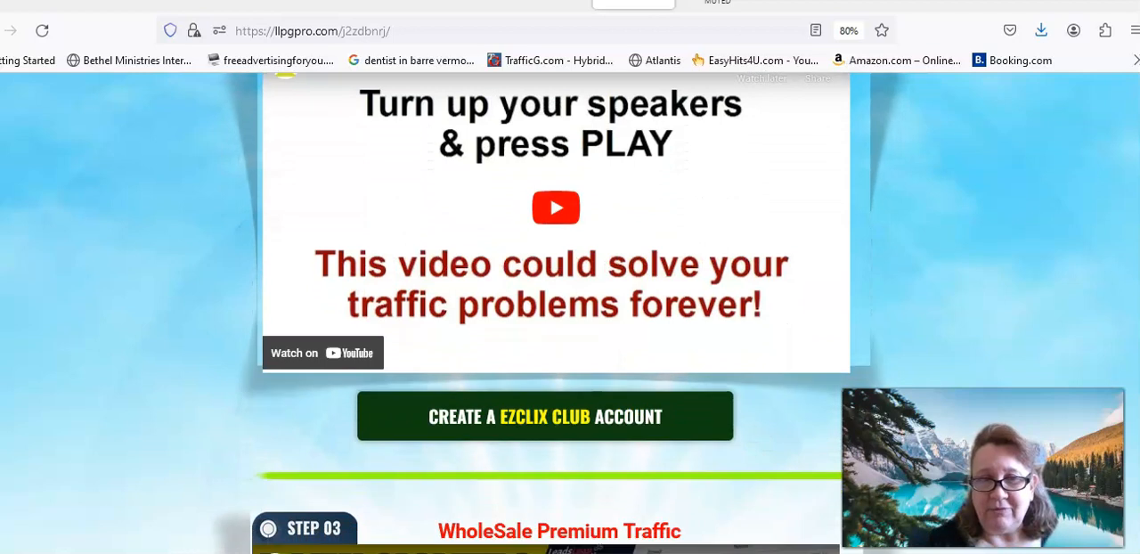
{"action": "scroll", "scroll_direction": "down", "scroll_amount": 3}
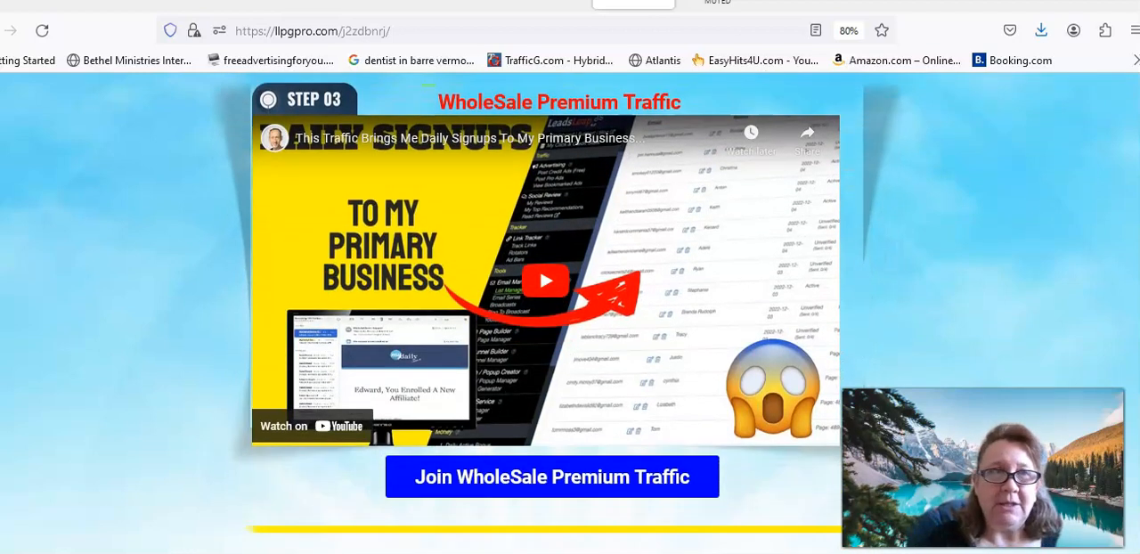
{"action": "scroll", "scroll_direction": "down", "scroll_amount": 3}
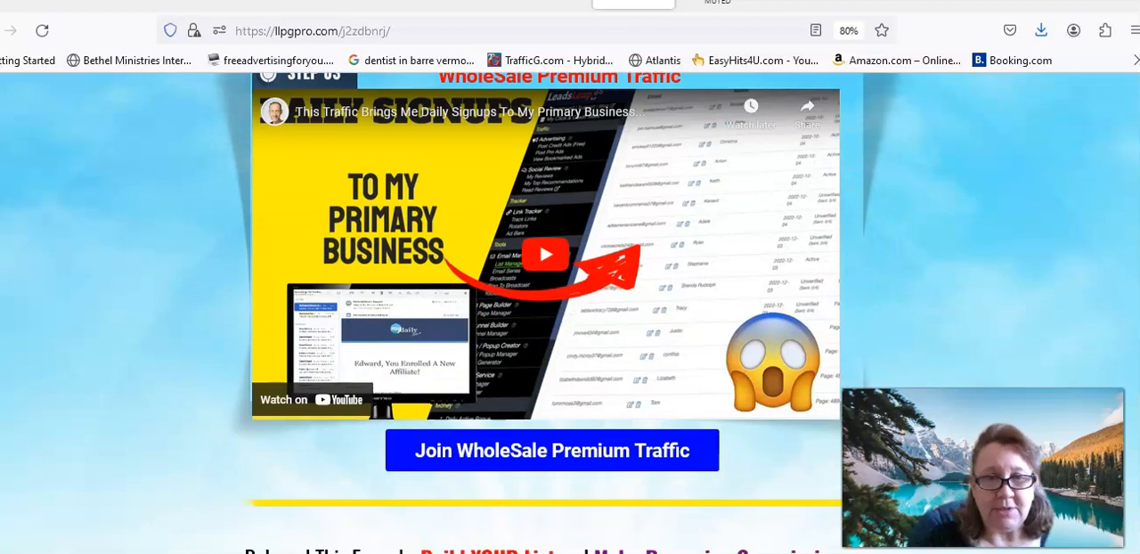
Continue past EasyCashSystem until the Step 05 Traffic Blaster Pro video shows.
{"action": "scroll", "scroll_direction": "down", "scroll_amount": 3}
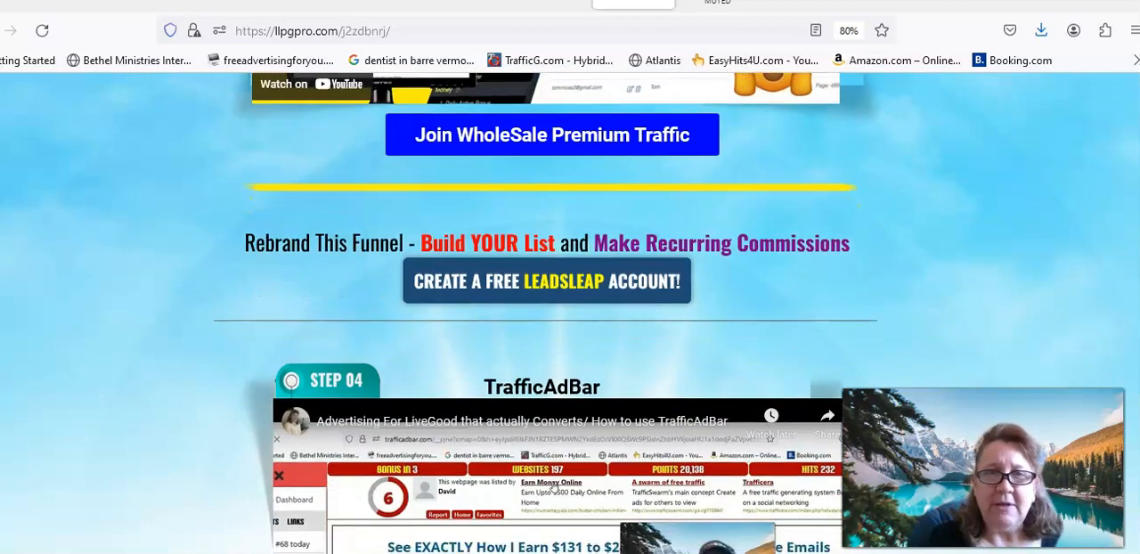
{"action": "scroll", "scroll_direction": "down", "scroll_amount": 3}
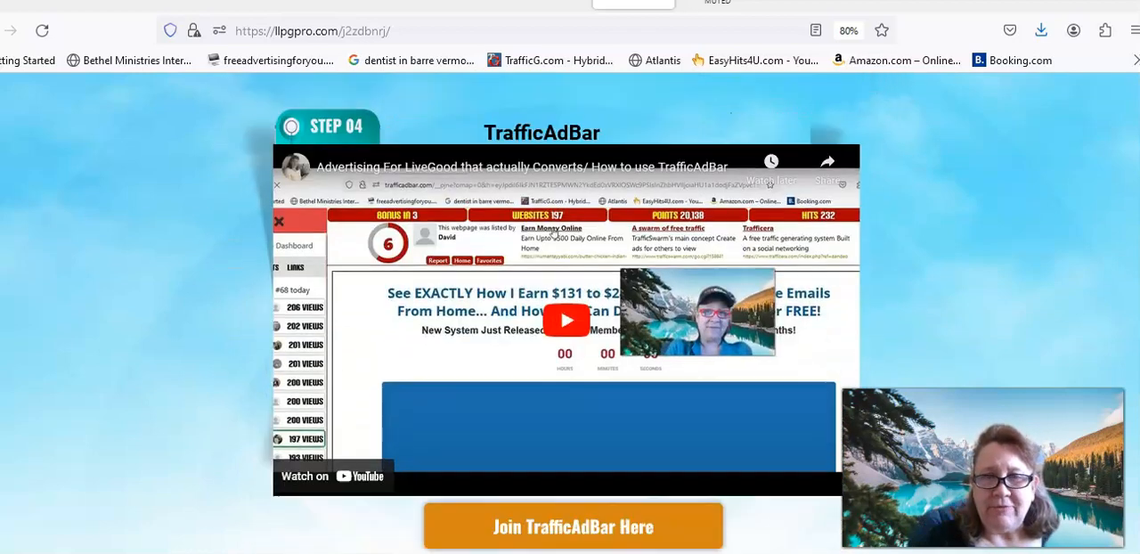
{"action": "scroll", "scroll_direction": "down", "scroll_amount": 3}
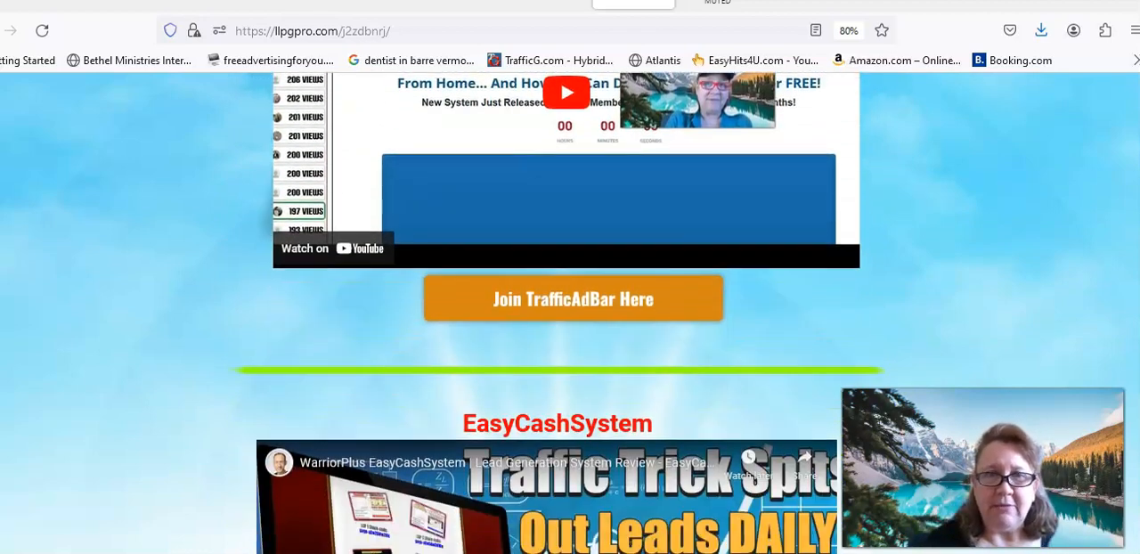
{"action": "scroll", "scroll_direction": "down", "scroll_amount": 3}
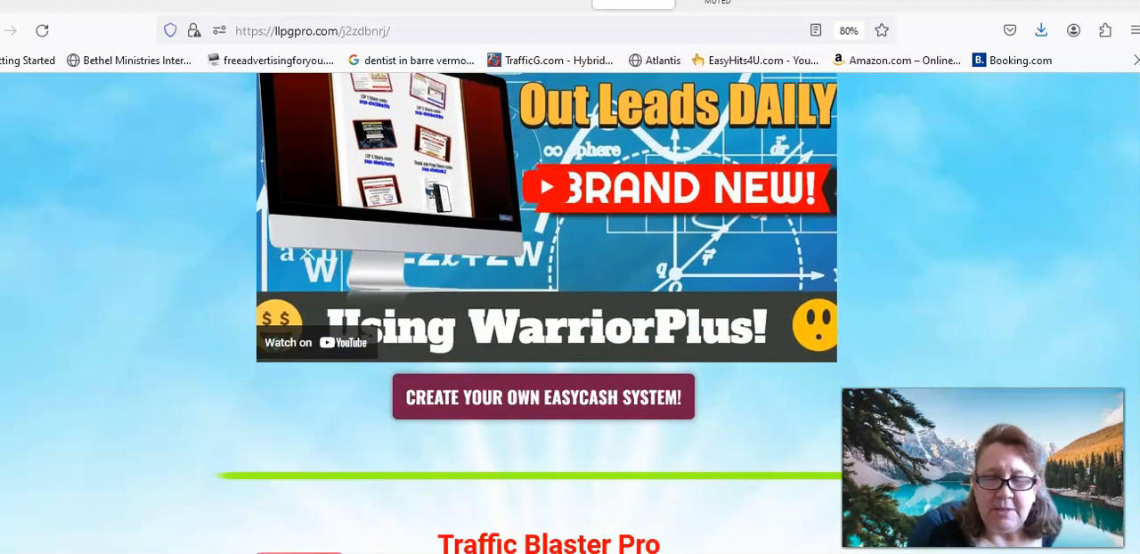
{"action": "scroll", "scroll_direction": "down", "scroll_amount": 3}
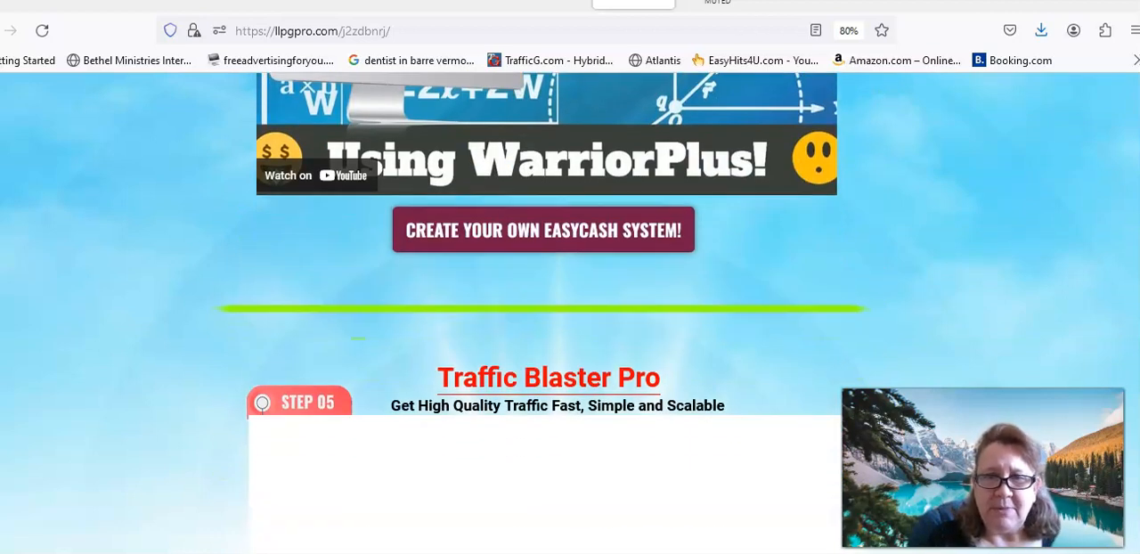
{"action": "scroll", "scroll_direction": "down", "scroll_amount": 3}
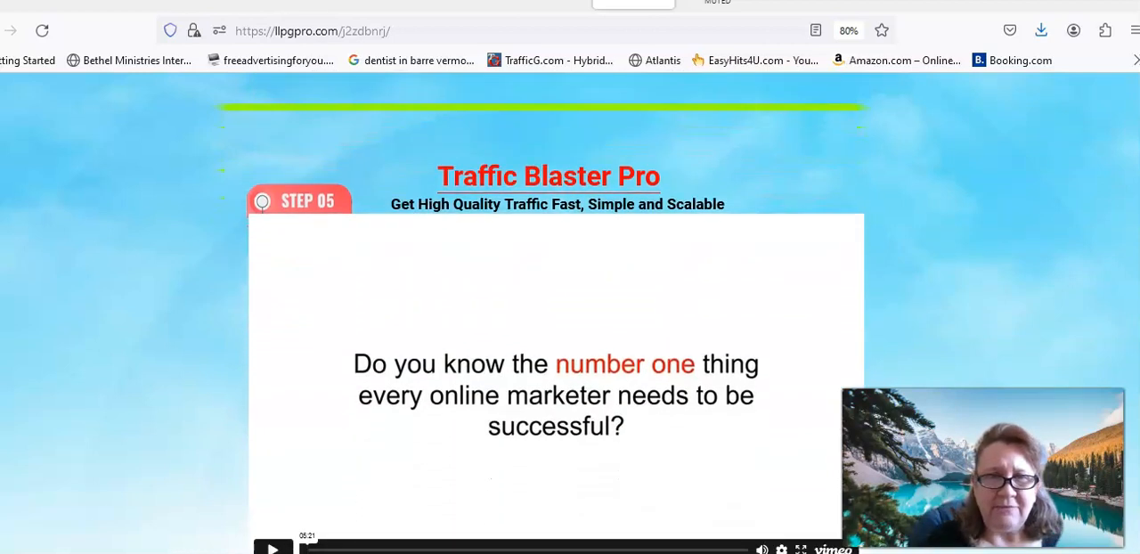
{"action": "scroll", "scroll_direction": "down", "scroll_amount": 3}
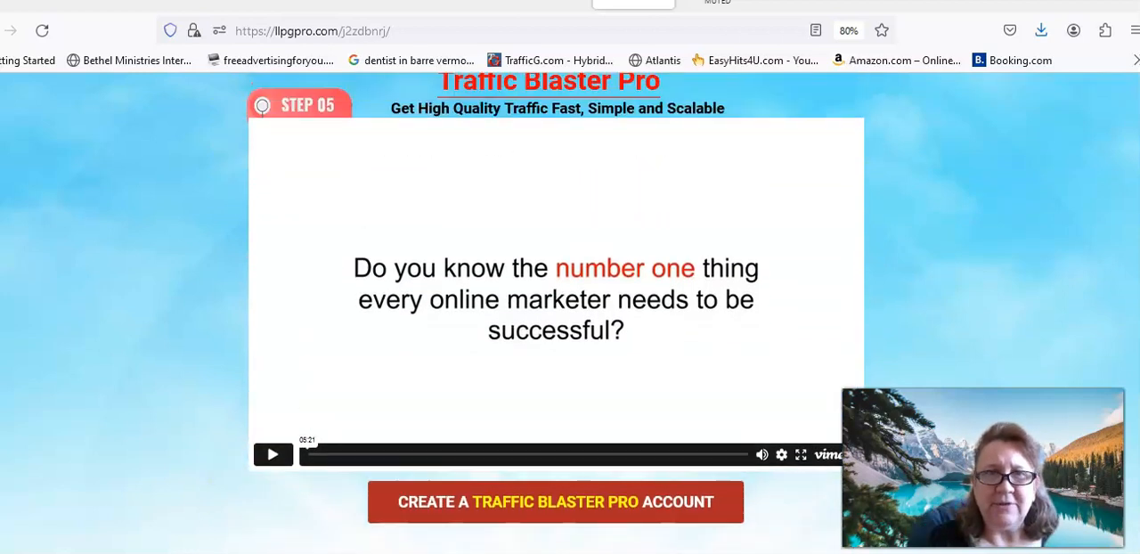
{"action": "scroll", "scroll_direction": "down", "scroll_amount": 3}
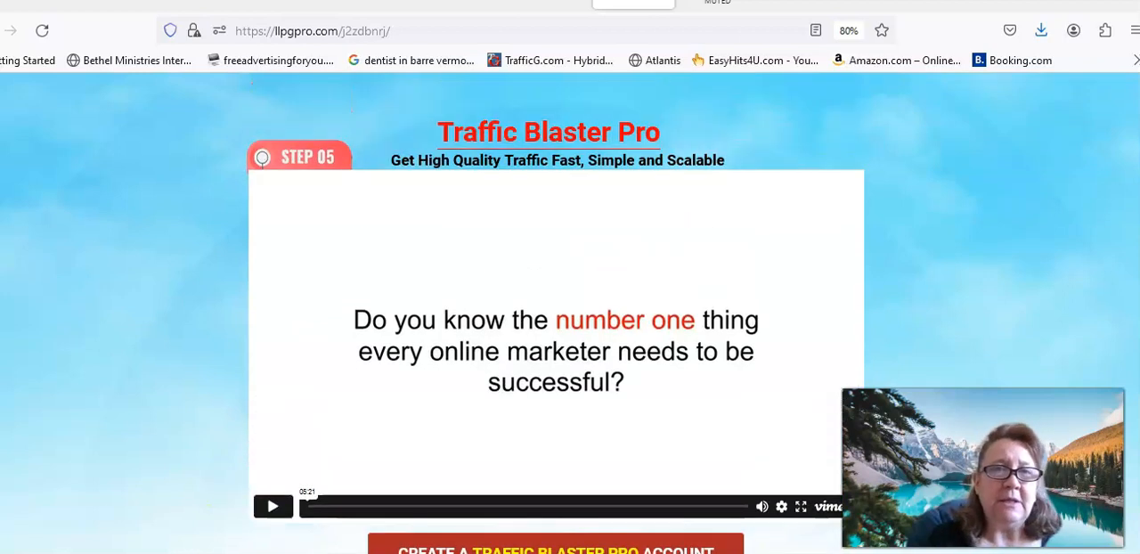
{"action": "scroll", "scroll_direction": "down", "scroll_amount": 3}
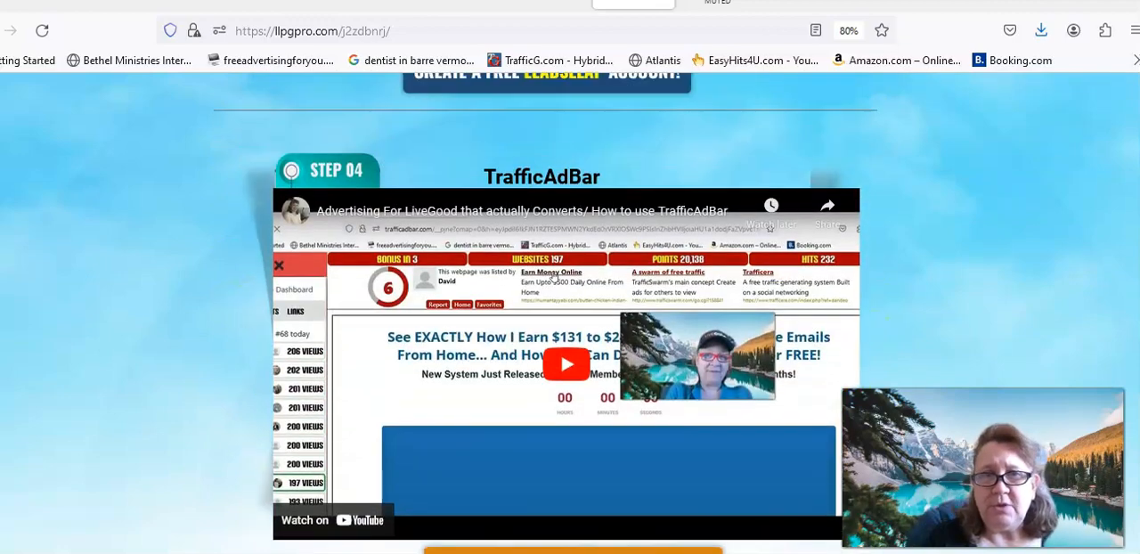
{"action": "scroll", "scroll_direction": "up", "scroll_amount": 3}
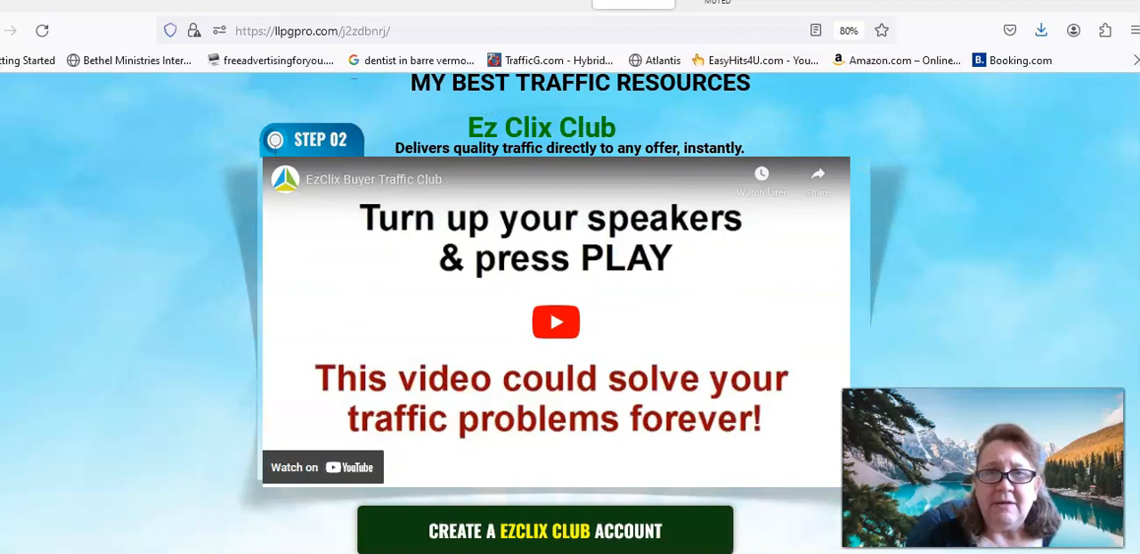
{"action": "scroll", "scroll_direction": "down", "scroll_amount": 3}
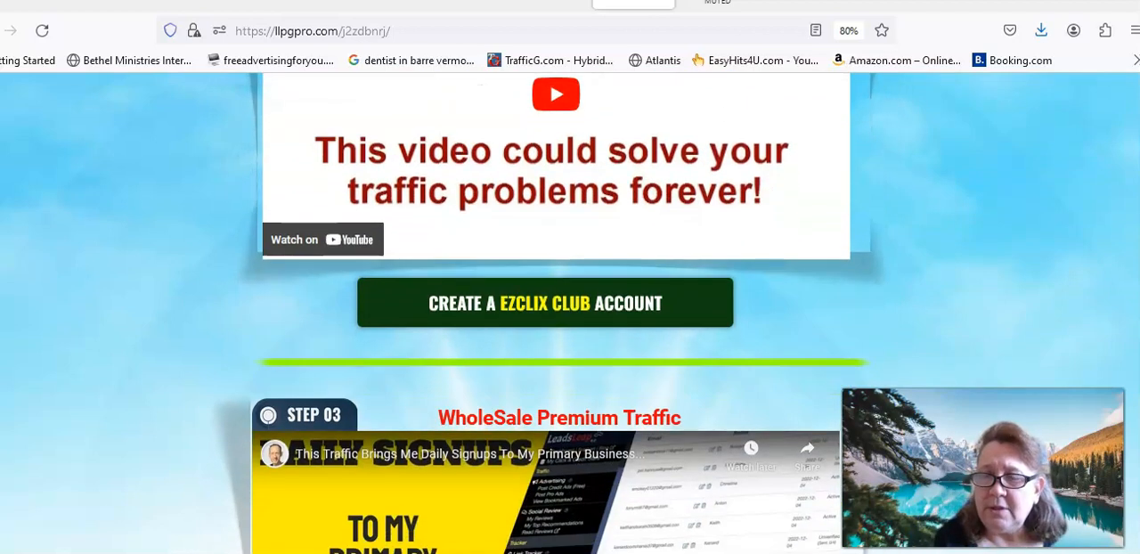
{"action": "scroll", "scroll_direction": "down", "scroll_amount": 3}
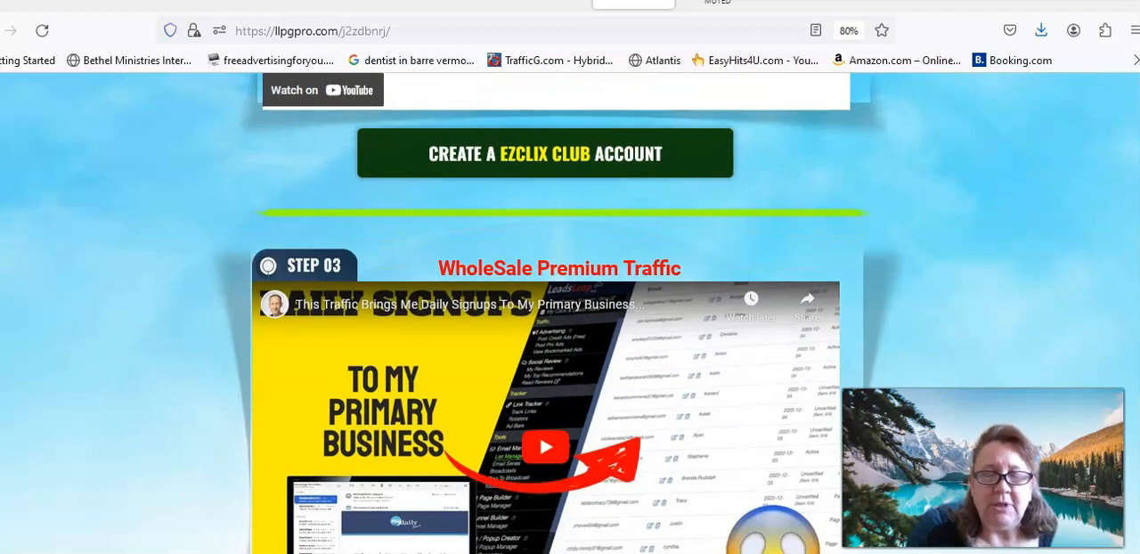
{"action": "scroll", "scroll_direction": "down", "scroll_amount": 3}
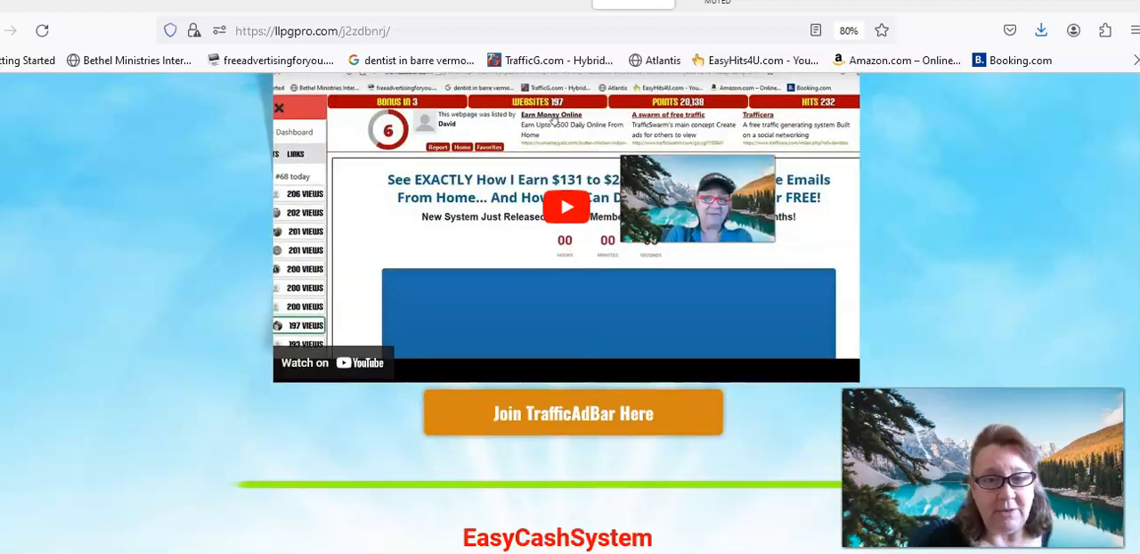
{"action": "scroll", "scroll_direction": "down", "scroll_amount": 3}
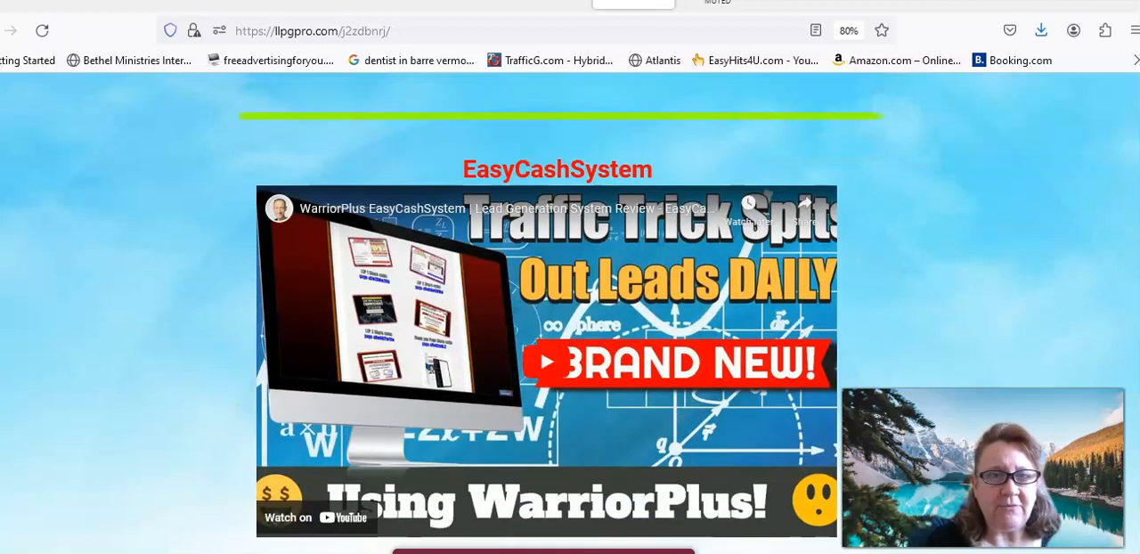
{"action": "scroll", "scroll_direction": "down", "scroll_amount": 3}
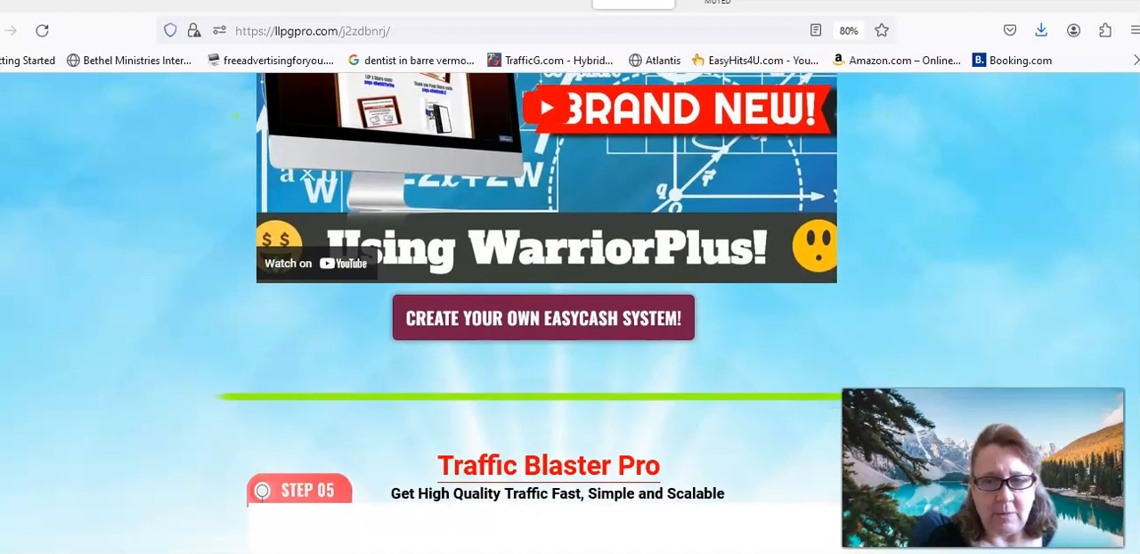
{"action": "scroll", "scroll_direction": "down", "scroll_amount": 3}
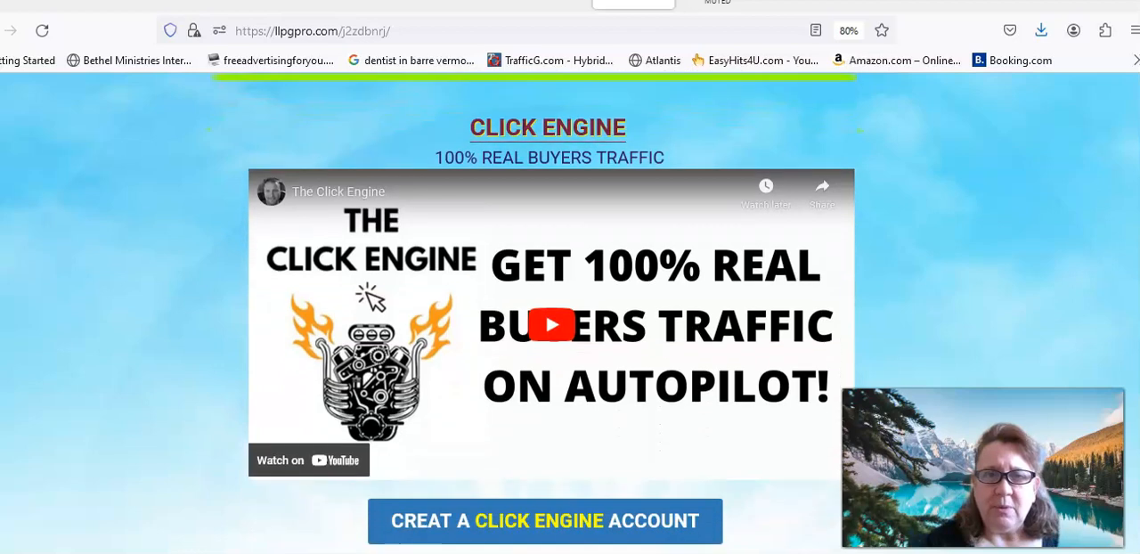
{"action": "scroll", "scroll_direction": "down", "scroll_amount": 3}
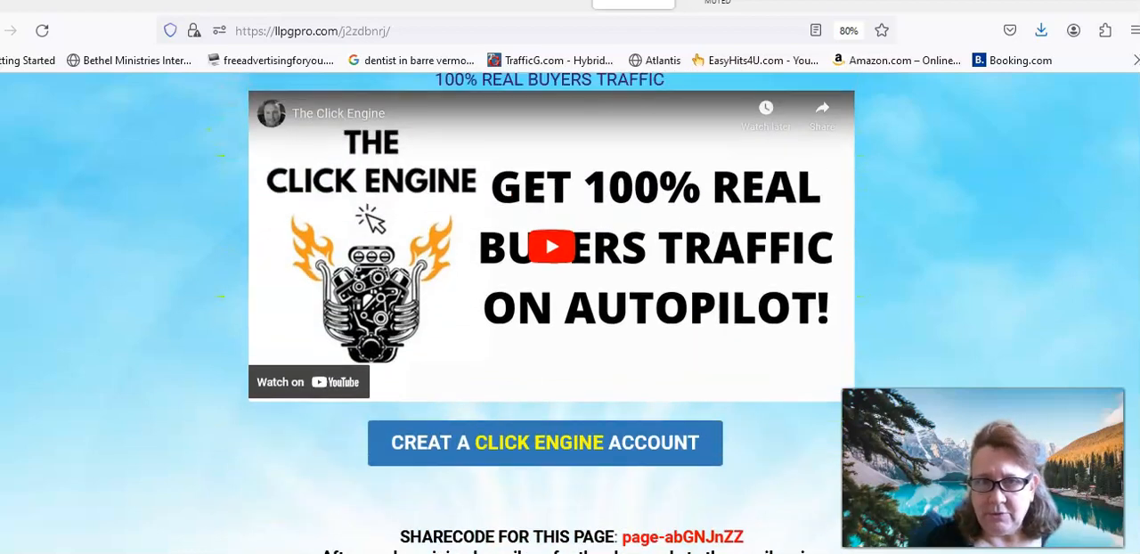
{"action": "scroll", "scroll_direction": "down", "scroll_amount": 3}
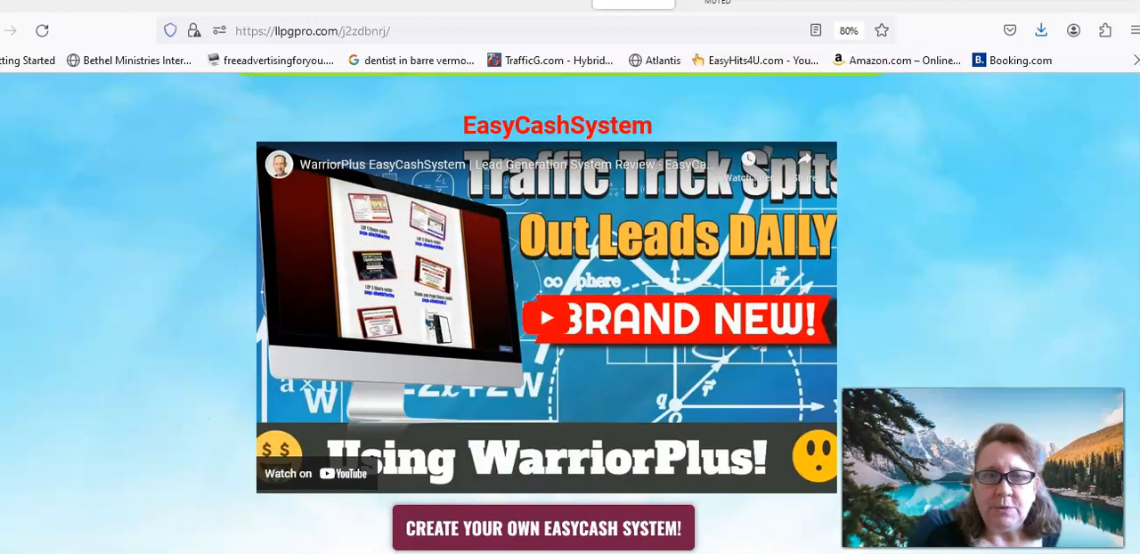
{"action": "scroll", "scroll_direction": "down", "scroll_amount": 3}
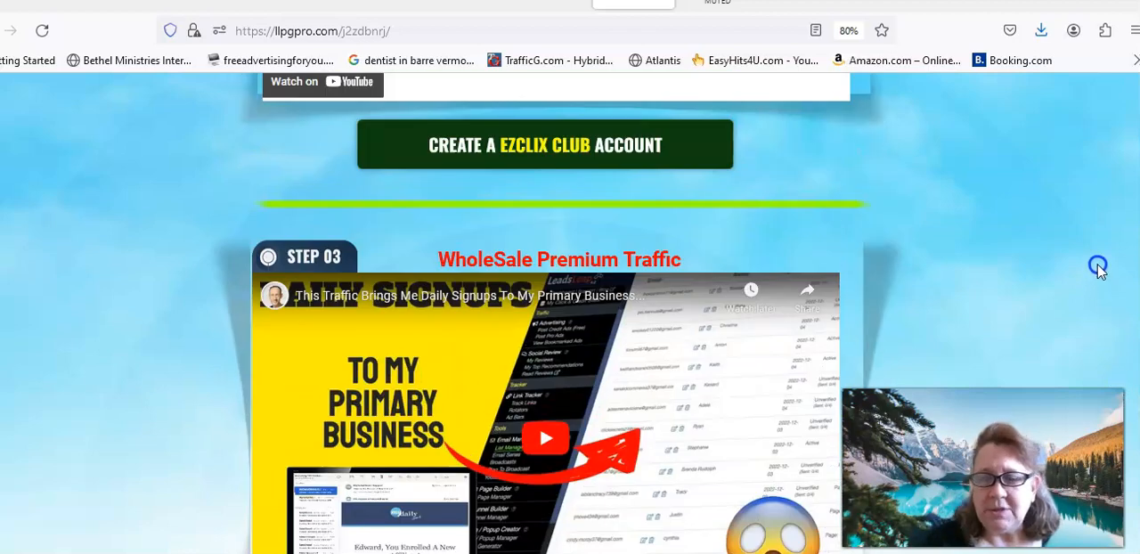
{"action": "scroll", "scroll_direction": "down", "scroll_amount": 3}
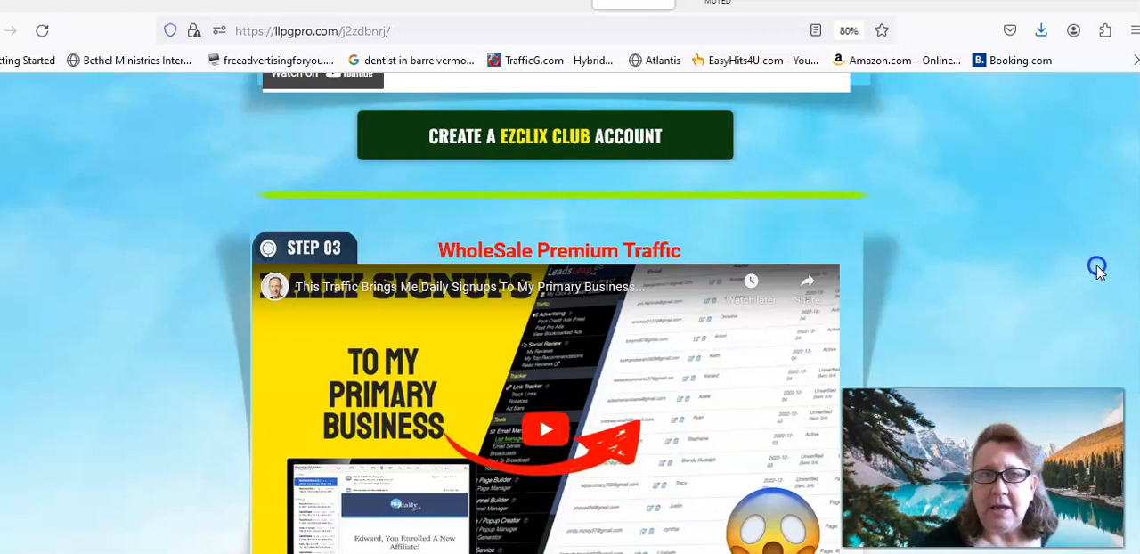
{"action": "scroll", "scroll_direction": "down", "scroll_amount": 3}
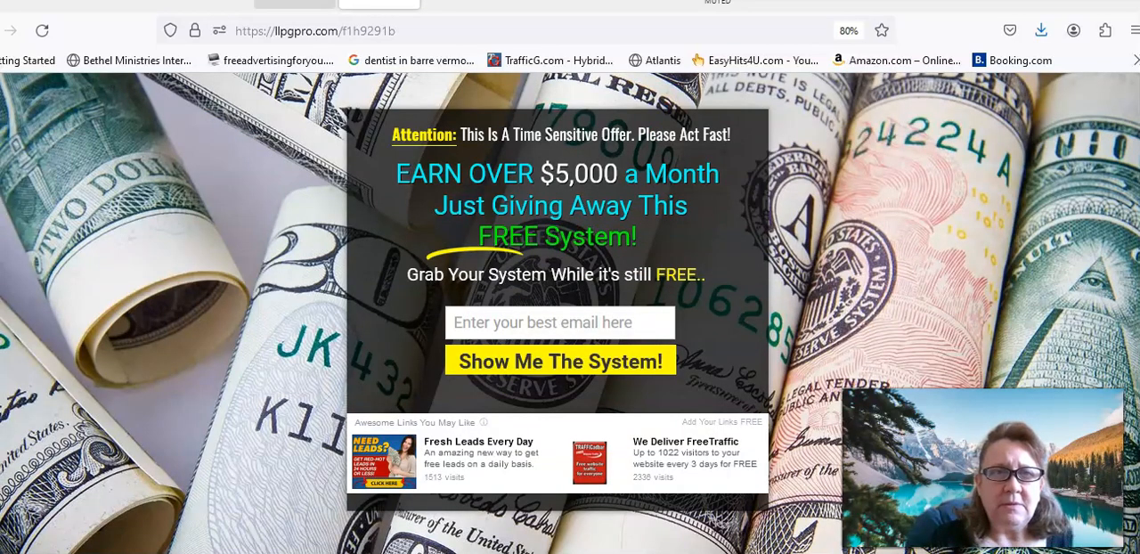
Bring up the llpgpro GDI Resource Page and view its GDI, LiveGood and LeadsLeap join steps.
{"action": "left_click", "coordinate": [559, 360]}
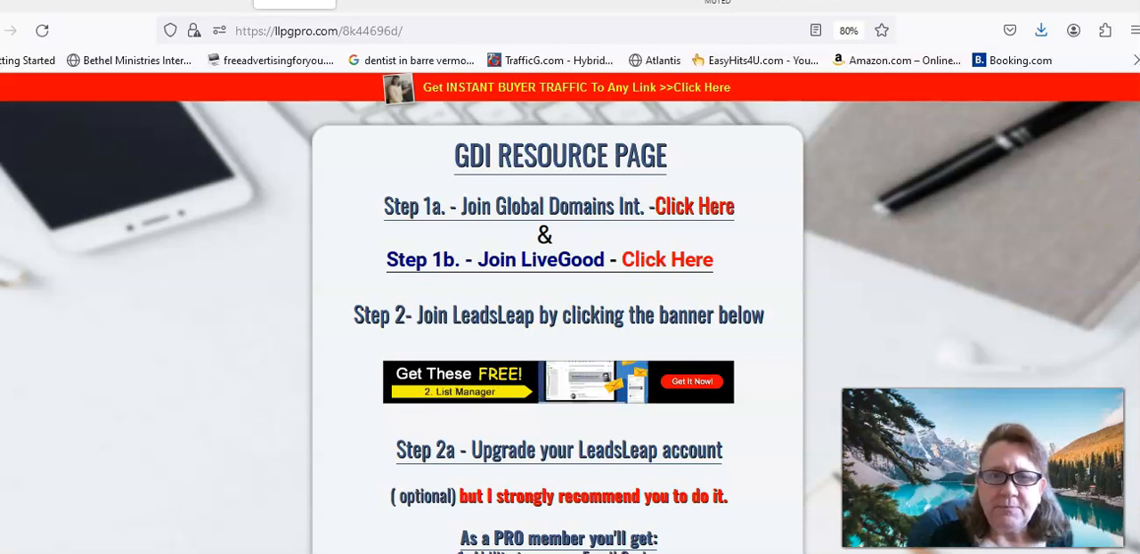
{"action": "scroll", "scroll_direction": "down", "scroll_amount": 3}
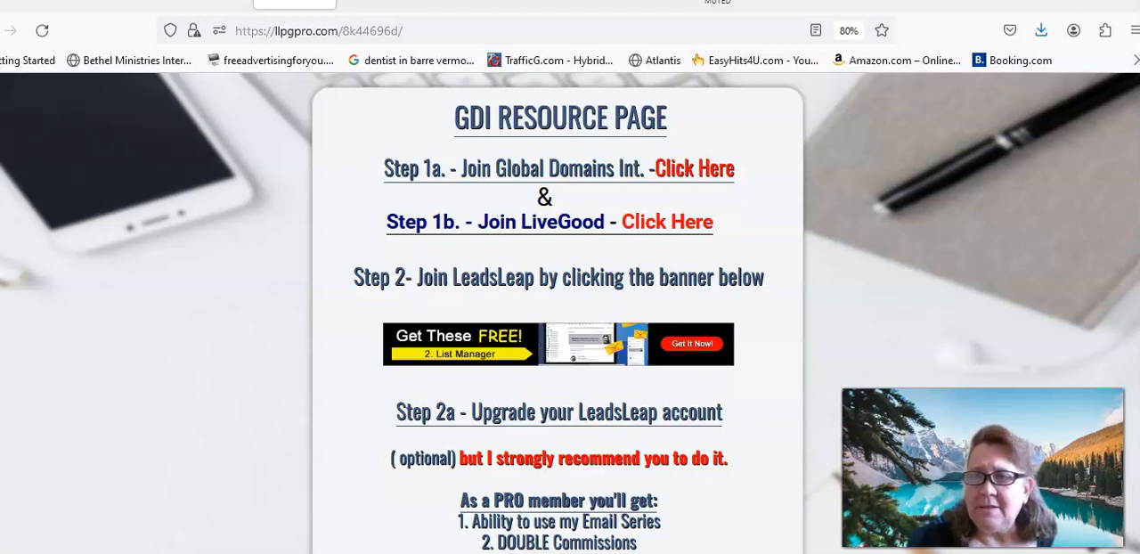
Scroll past the training and LiveGood guide links to the GDI sales page note and splash pages.
{"action": "scroll", "scroll_direction": "down", "scroll_amount": 3}
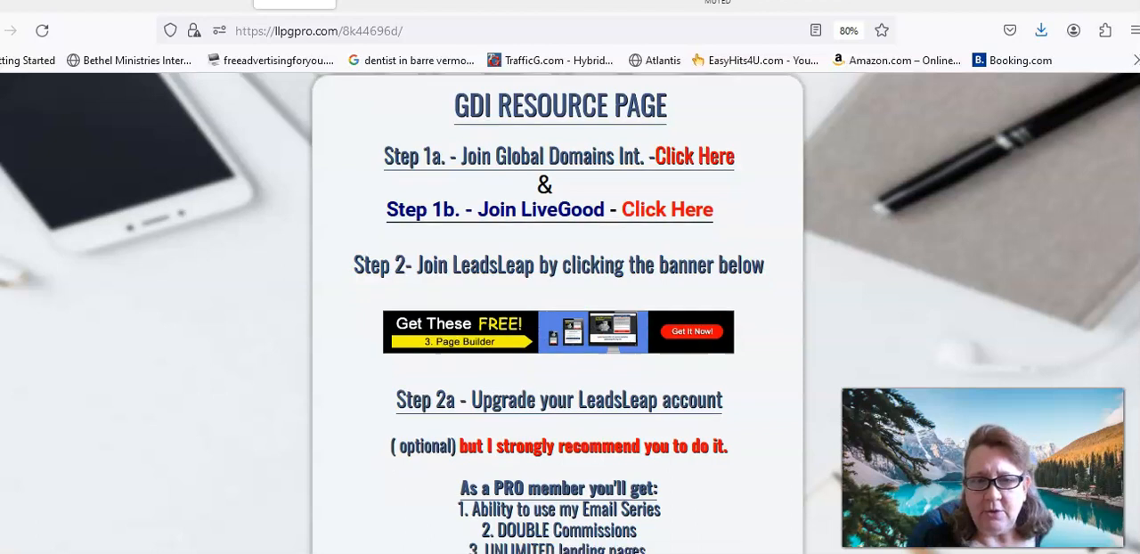
{"action": "scroll", "scroll_direction": "down", "scroll_amount": 3}
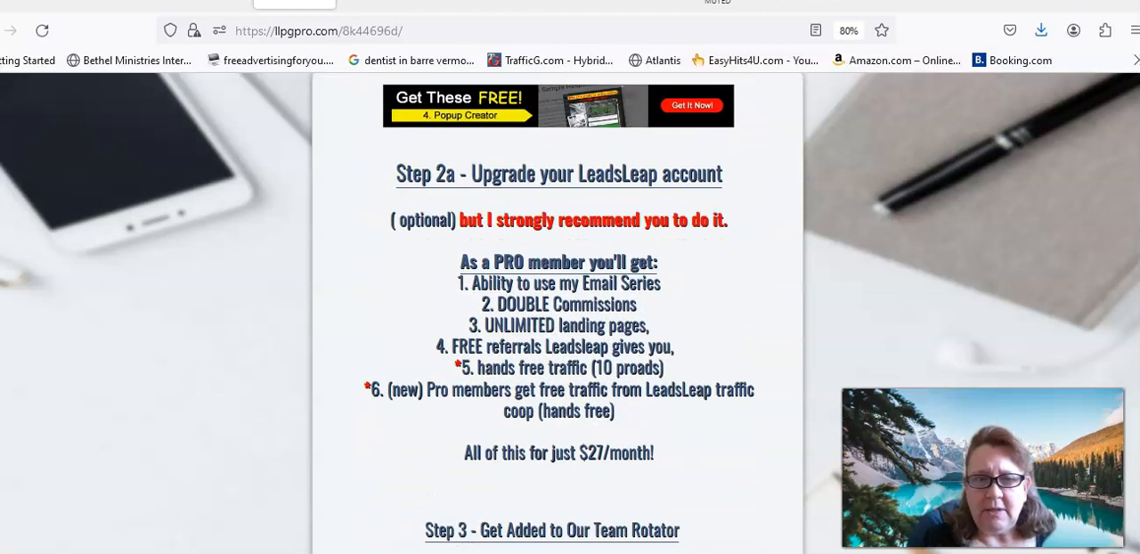
{"action": "scroll", "scroll_direction": "up", "scroll_amount": 3}
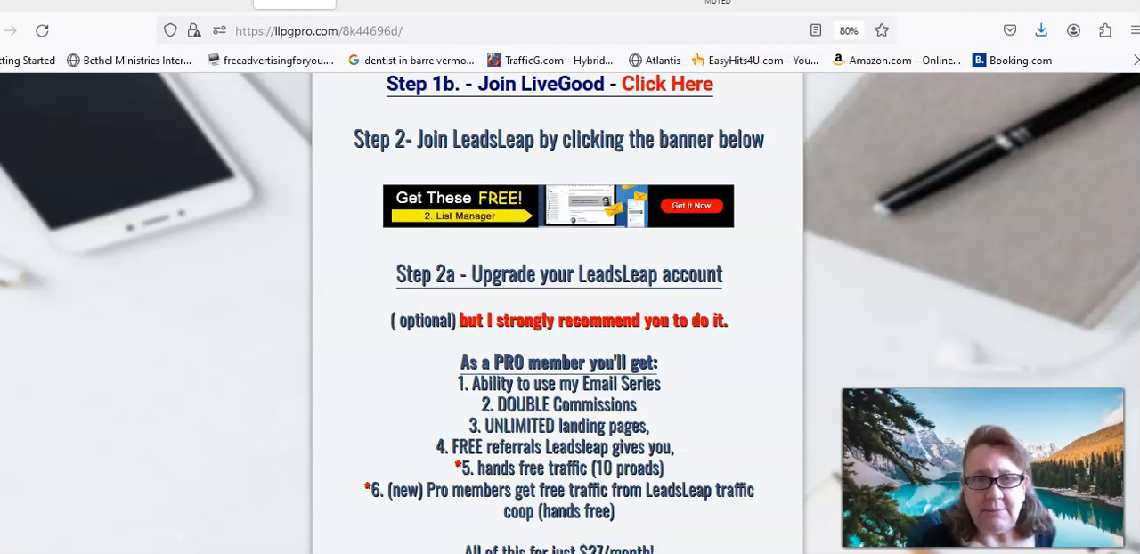
{"action": "scroll", "scroll_direction": "down", "scroll_amount": 3}
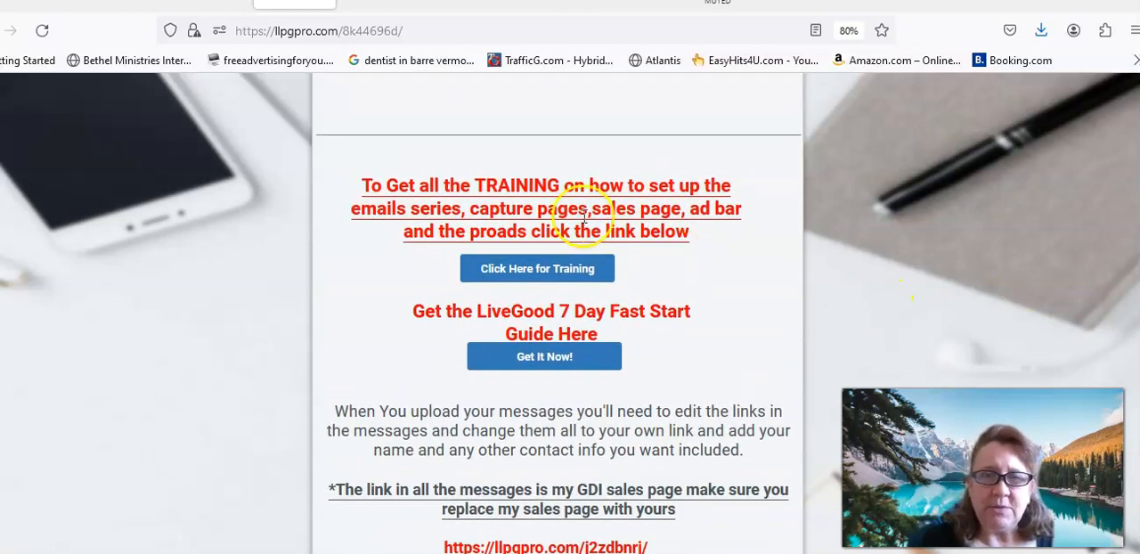
{"action": "mouse_move", "coordinate": [764, 263]}
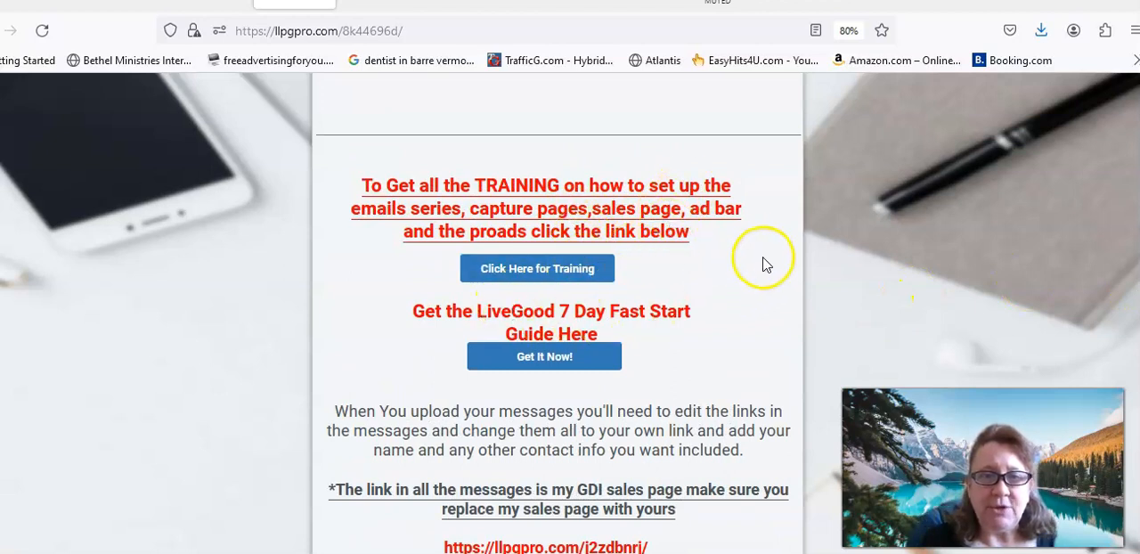
{"action": "mouse_move", "coordinate": [516, 335]}
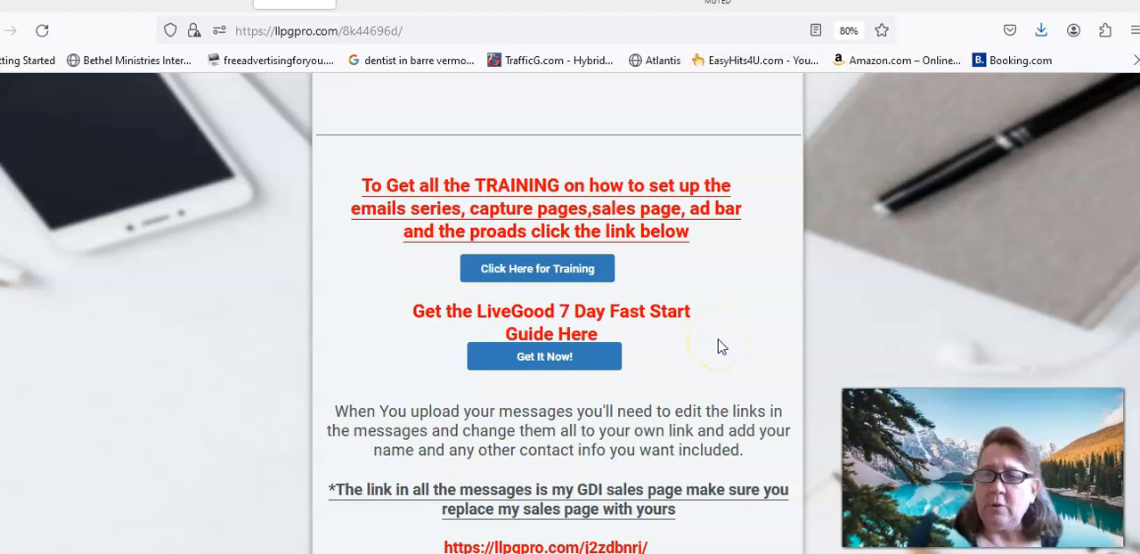
{"action": "mouse_move", "coordinate": [767, 349]}
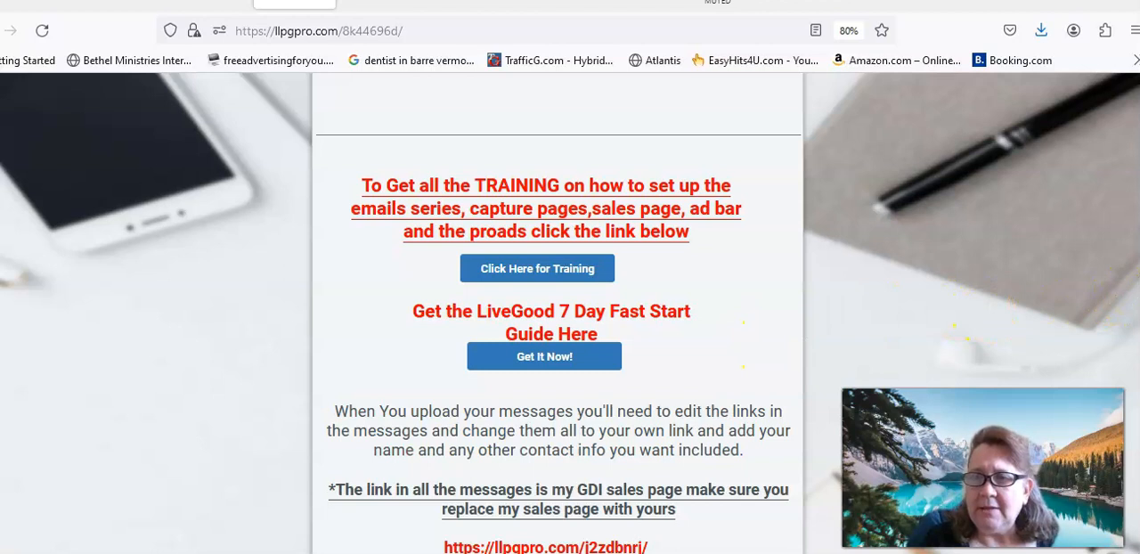
{"action": "scroll", "scroll_direction": "down", "scroll_amount": 3}
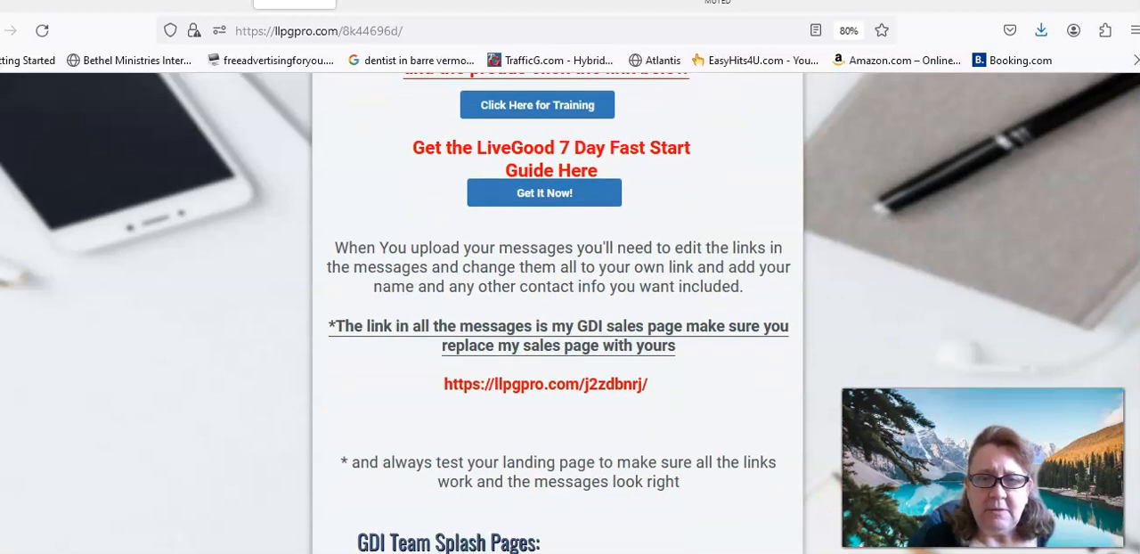
{"action": "scroll", "scroll_direction": "down", "scroll_amount": 3}
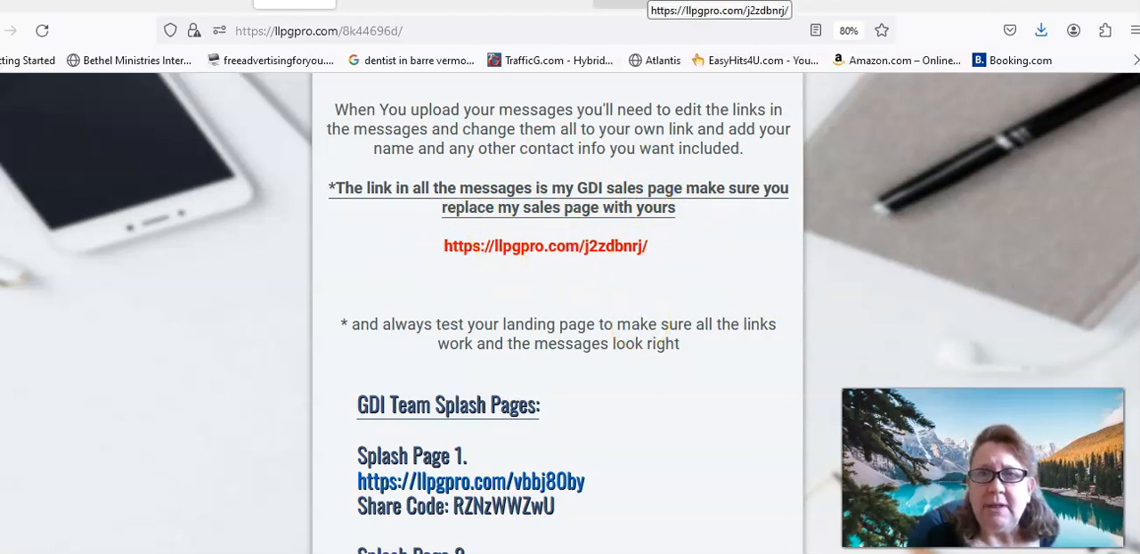
{"action": "left_click", "coordinate": [545, 246]}
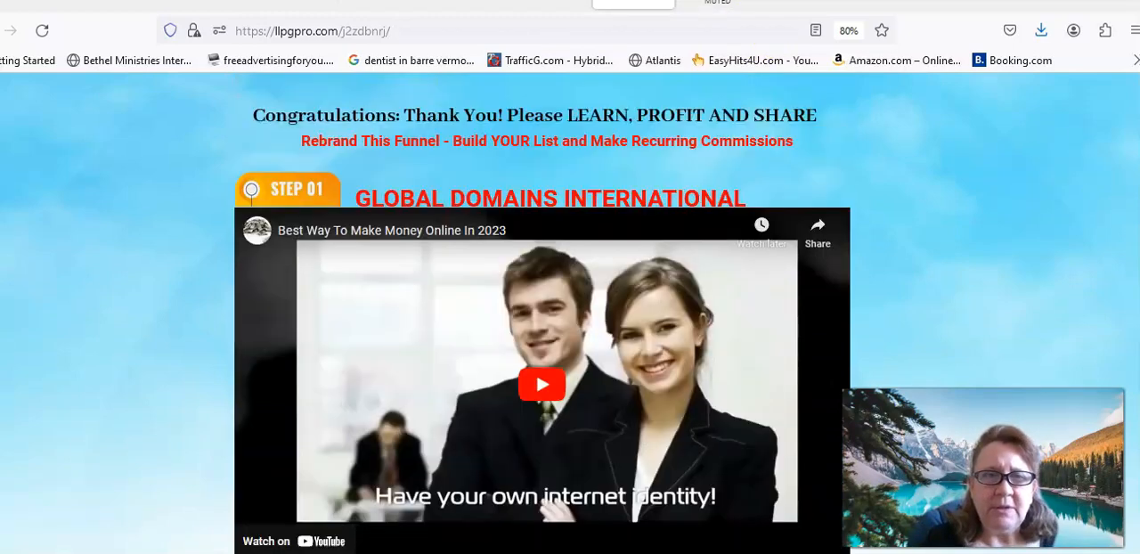
{"action": "scroll", "scroll_direction": "down", "scroll_amount": 3}
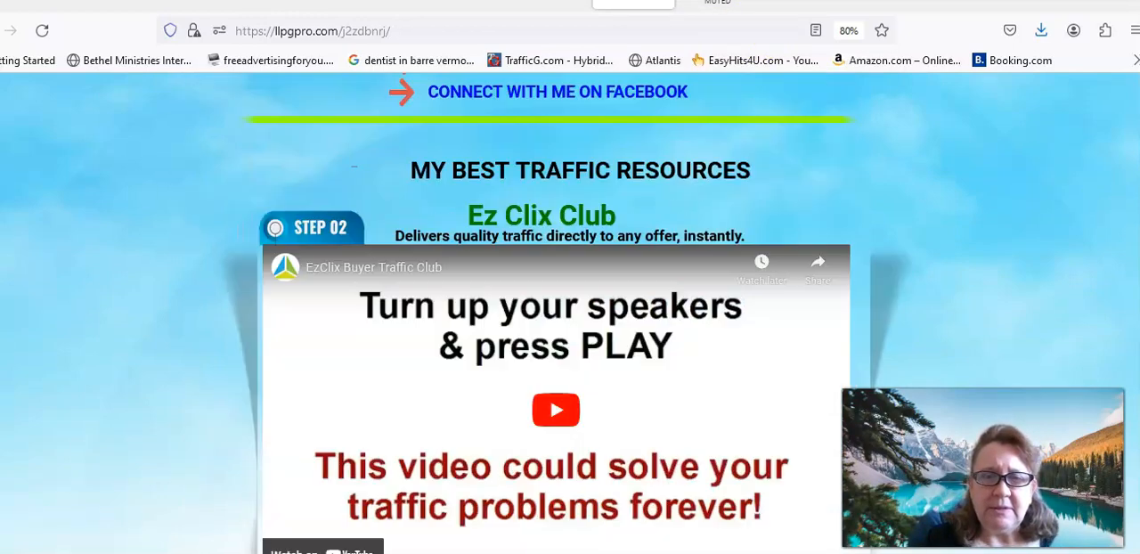
{"action": "scroll", "scroll_direction": "down", "scroll_amount": 3}
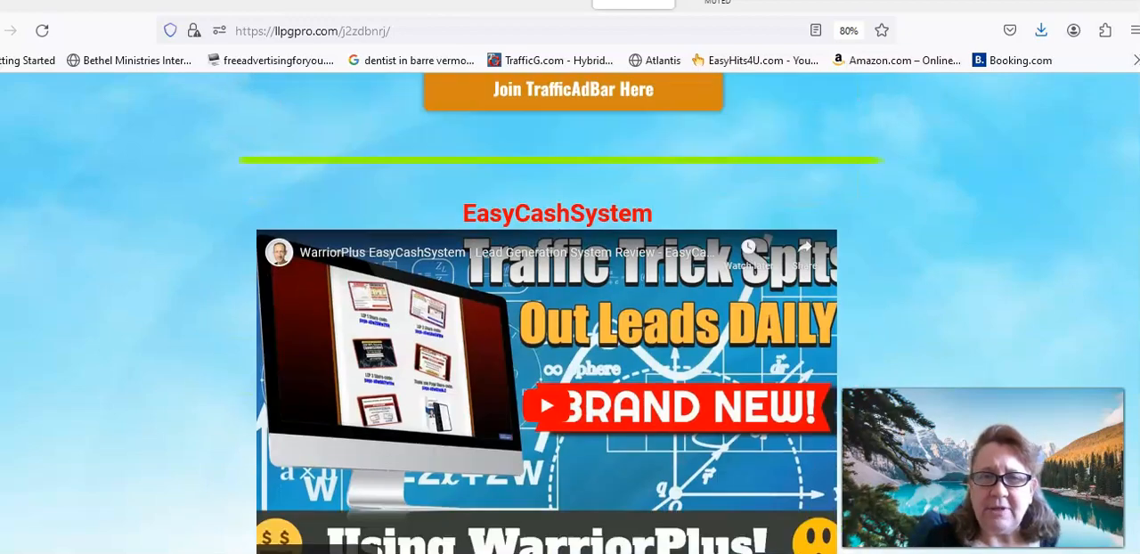
{"action": "scroll", "scroll_direction": "down", "scroll_amount": 3}
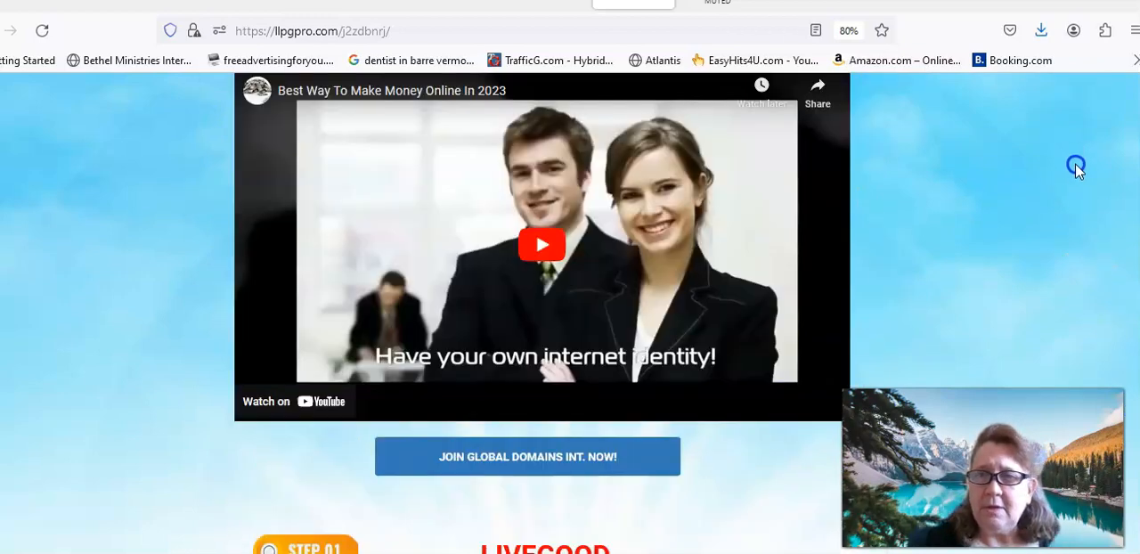
{"action": "scroll", "scroll_direction": "down", "scroll_amount": 3}
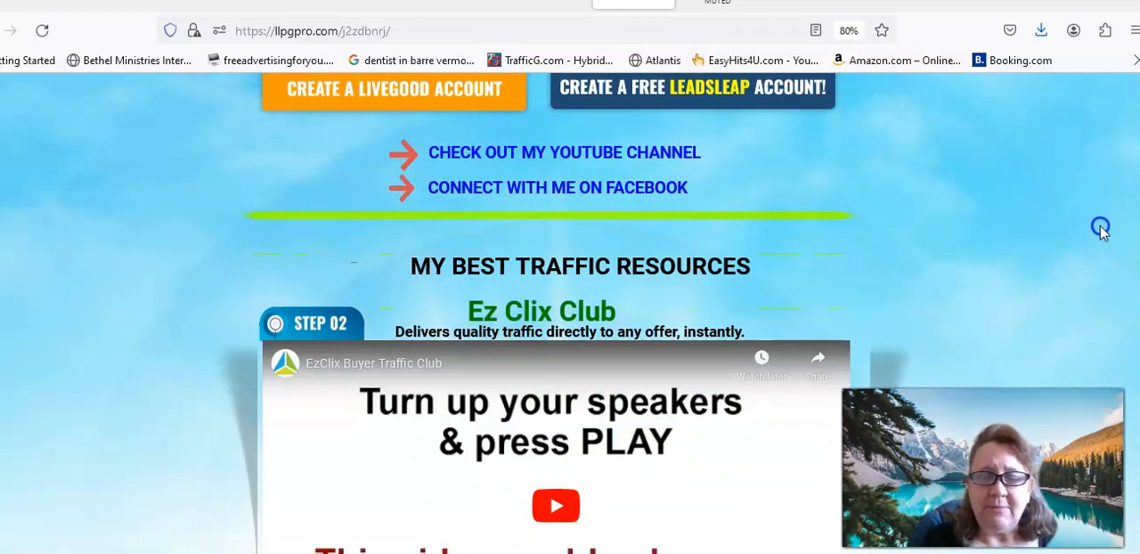
Review the funnel's LiveGood, Ez Clix Club and WholeSale Premium Traffic steps.
{"action": "scroll", "scroll_direction": "up", "scroll_amount": 3}
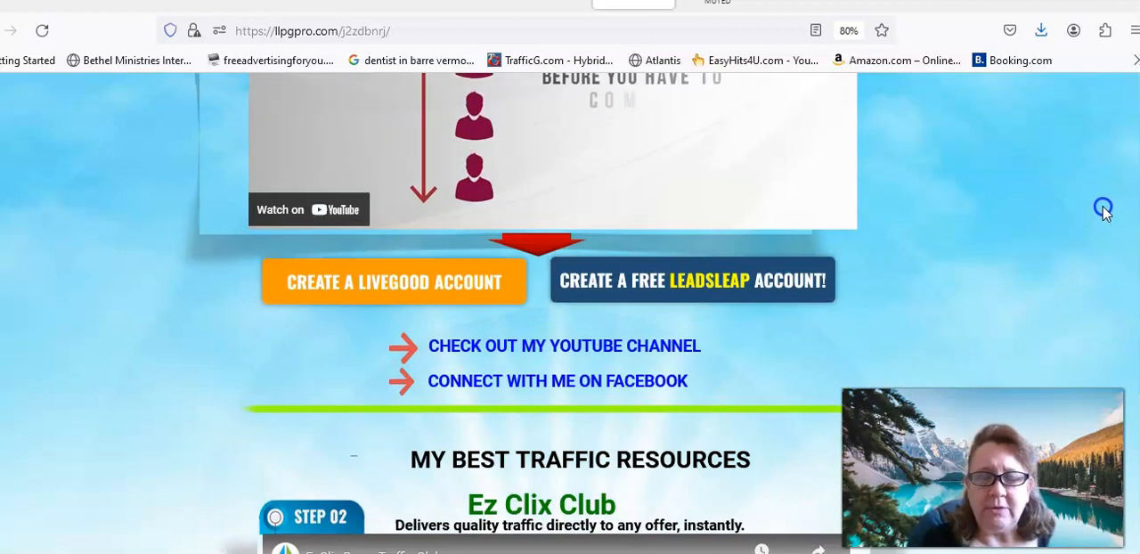
{"action": "mouse_move", "coordinate": [1106, 214]}
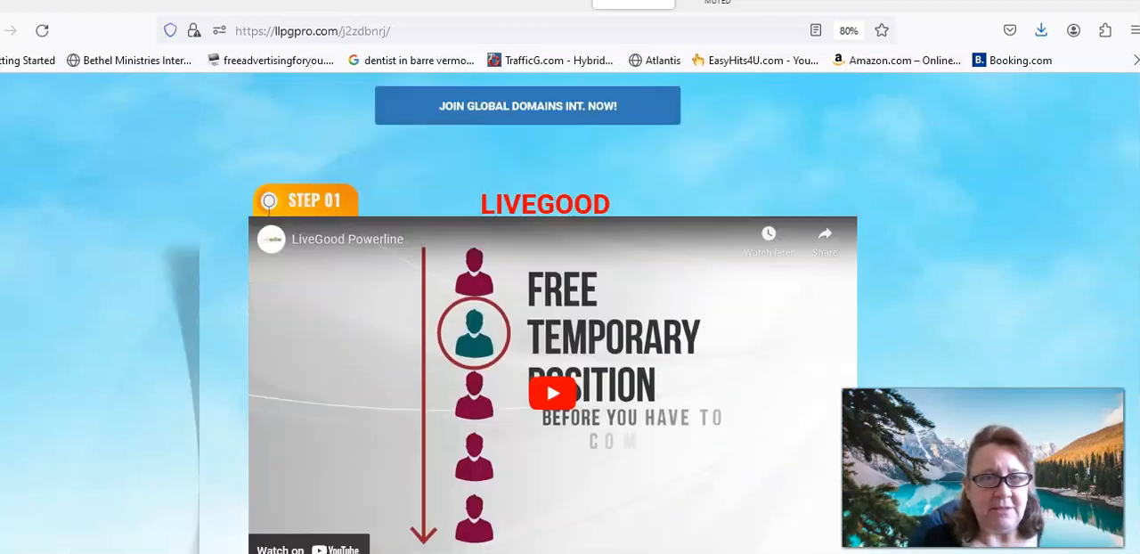
{"action": "scroll", "scroll_direction": "down", "scroll_amount": 3}
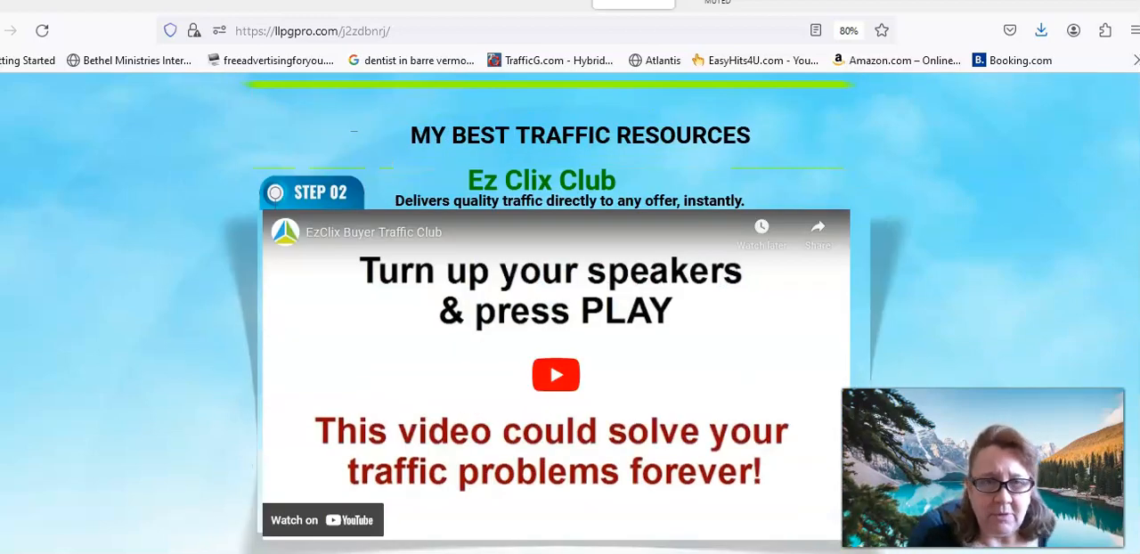
{"action": "scroll", "scroll_direction": "down", "scroll_amount": 3}
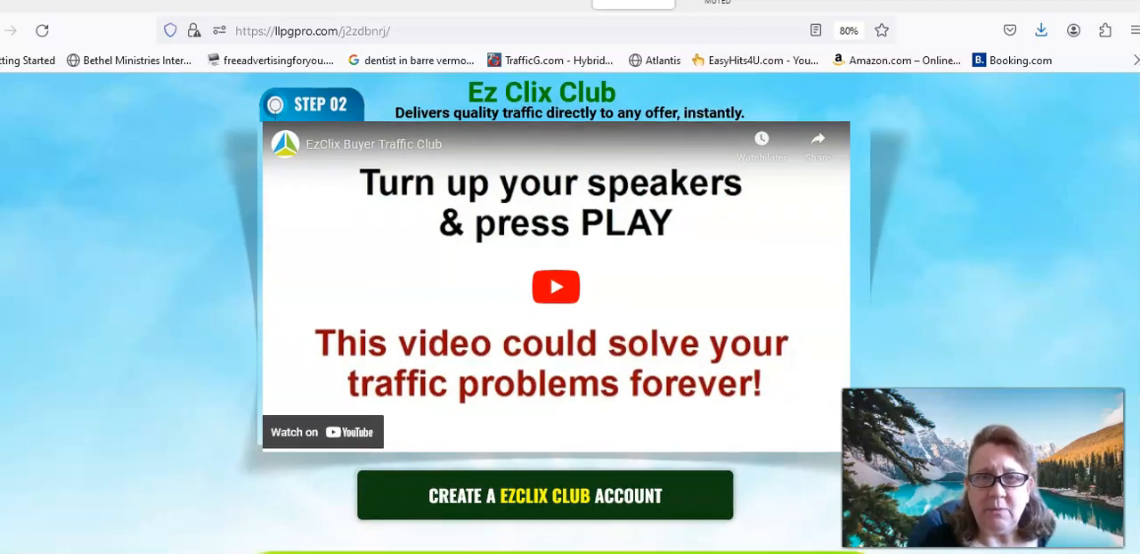
{"action": "scroll", "scroll_direction": "down", "scroll_amount": 3}
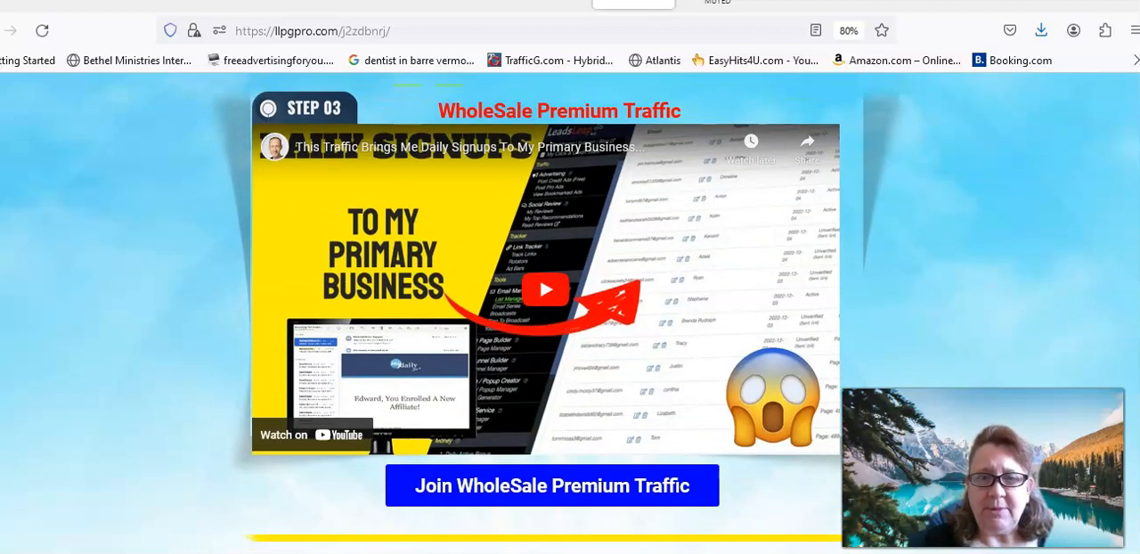
{"action": "scroll", "scroll_direction": "down", "scroll_amount": 3}
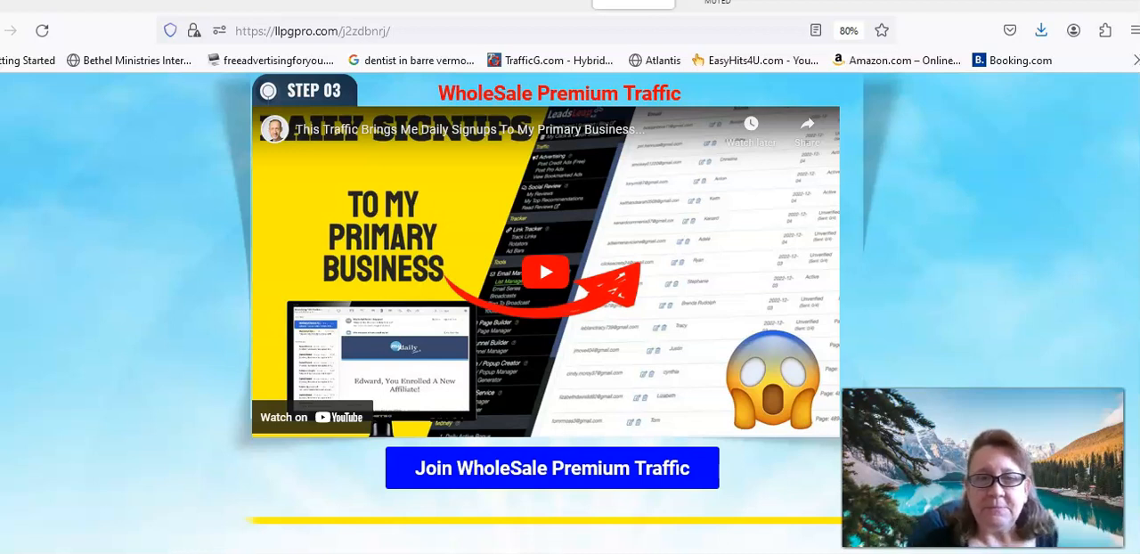
{"action": "scroll", "scroll_direction": "down", "scroll_amount": 3}
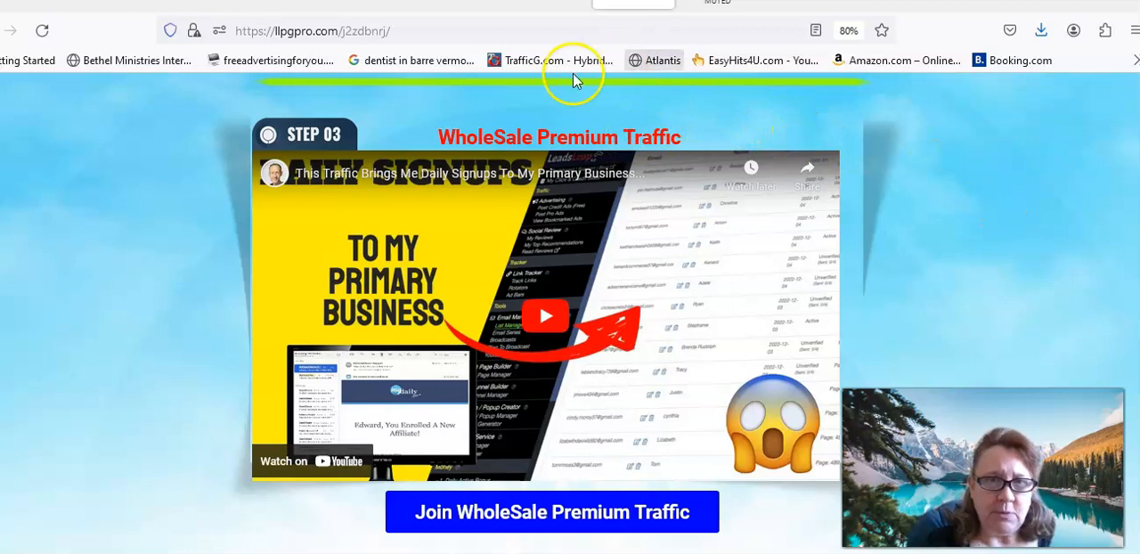
{"action": "mouse_move", "coordinate": [901, 203]}
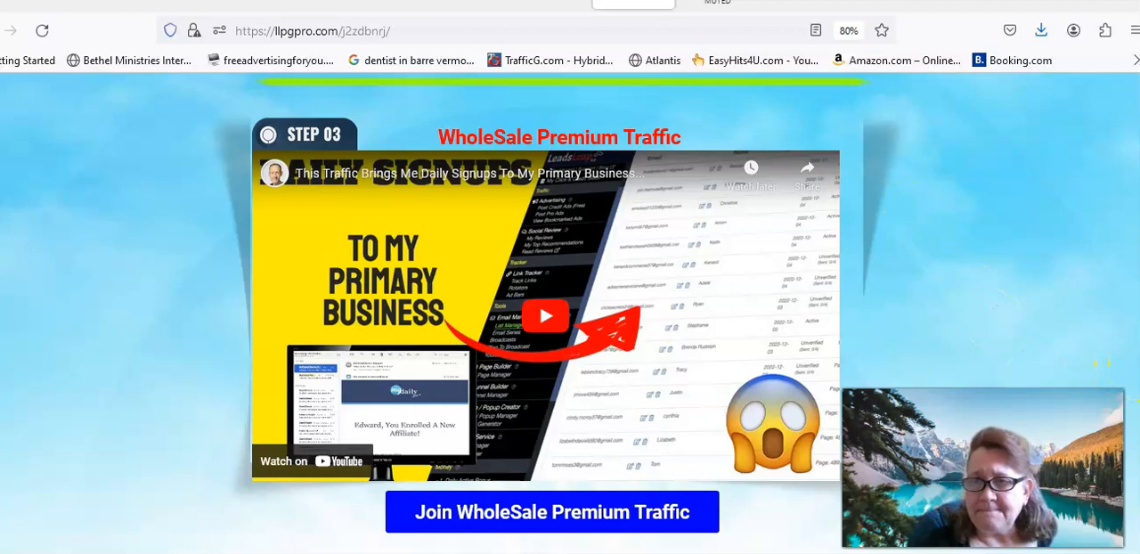
{"action": "scroll", "scroll_direction": "down", "scroll_amount": 3}
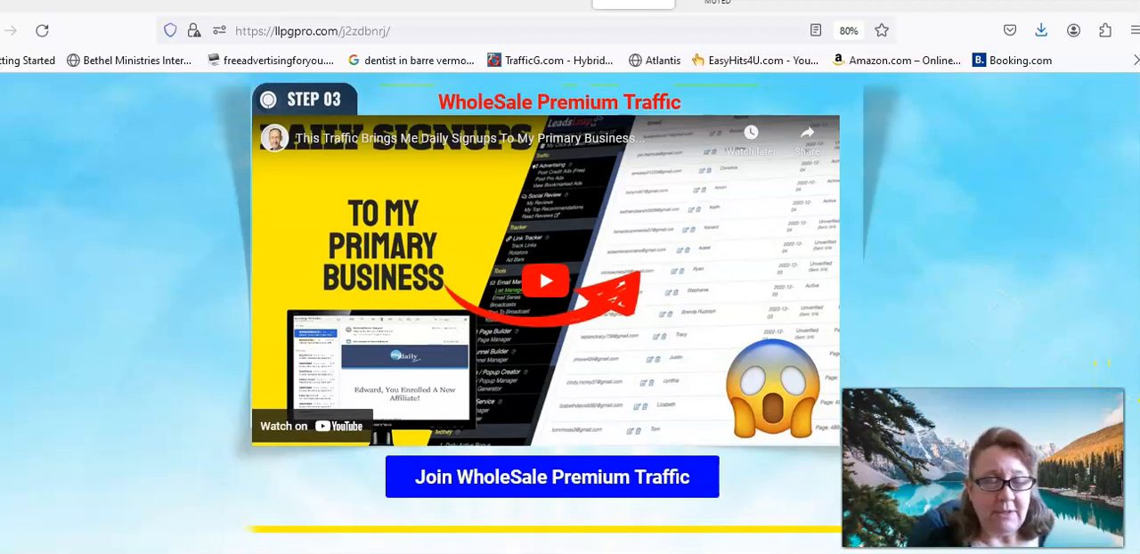
{"action": "scroll", "scroll_direction": "down", "scroll_amount": 3}
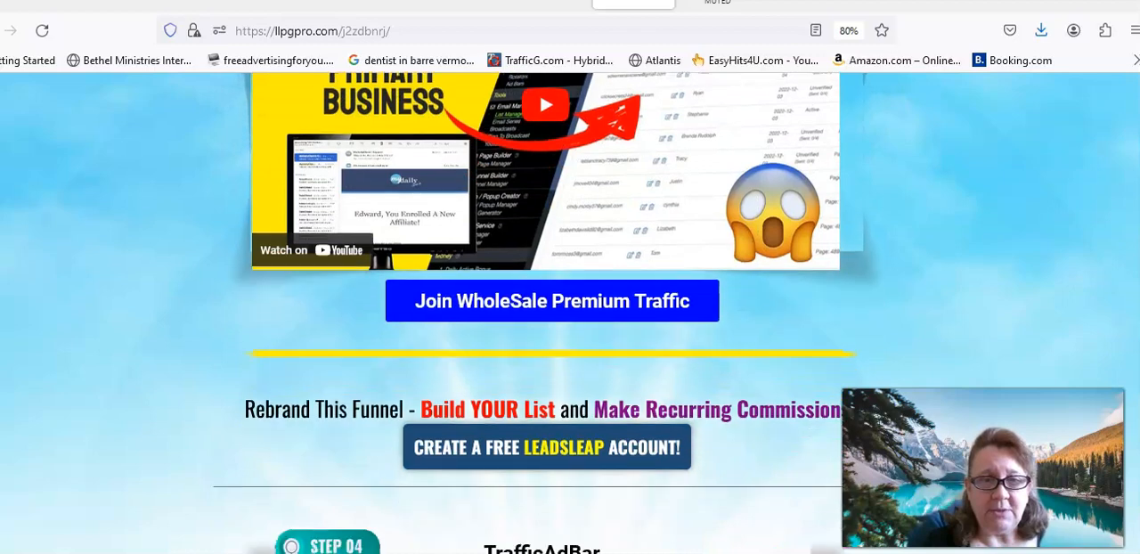
{"action": "scroll", "scroll_direction": "down", "scroll_amount": 3}
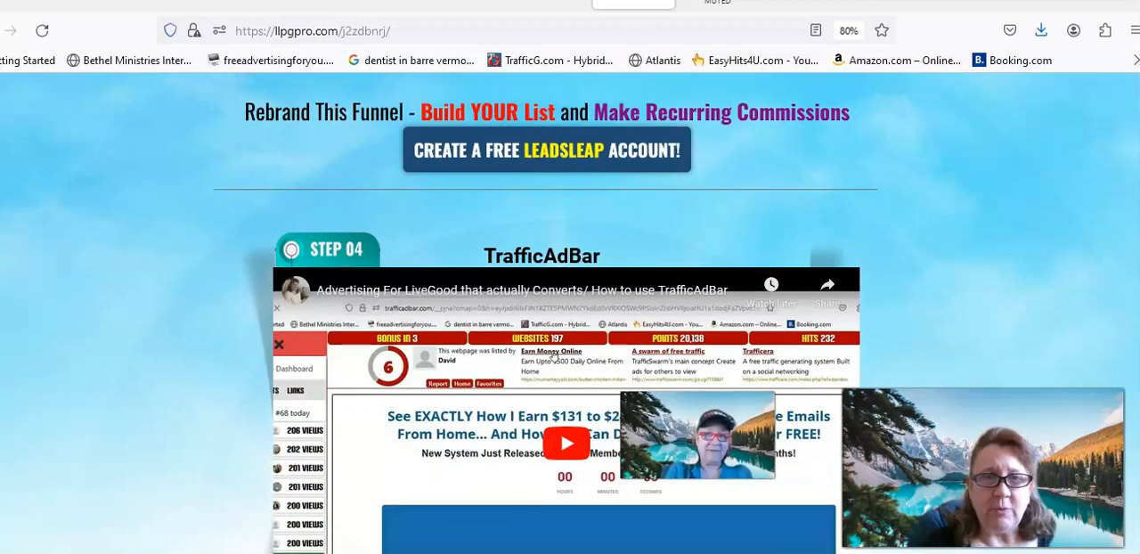
{"action": "scroll", "scroll_direction": "down", "scroll_amount": 3}
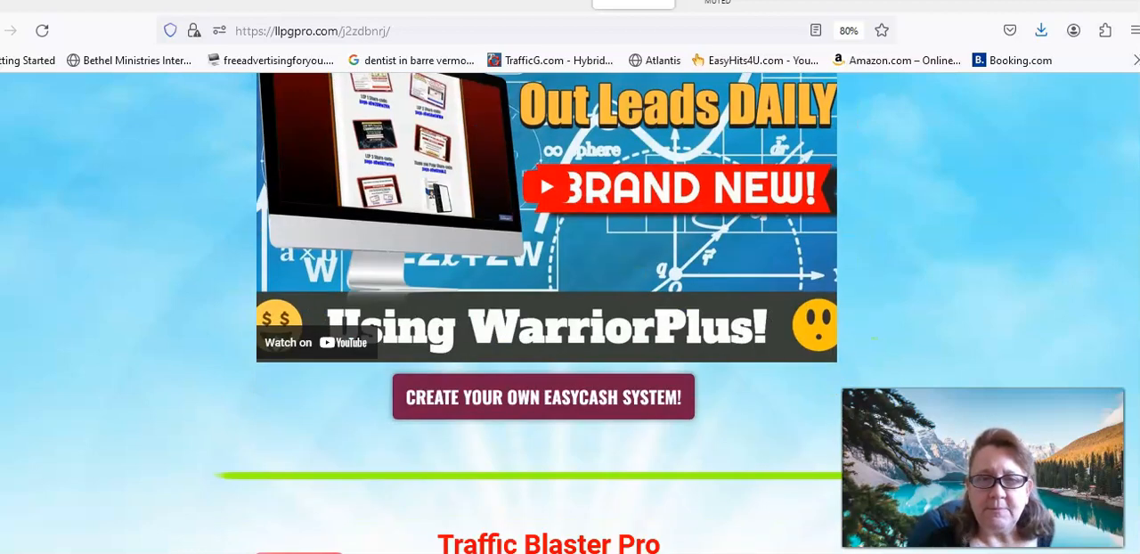
{"action": "scroll", "scroll_direction": "down", "scroll_amount": 3}
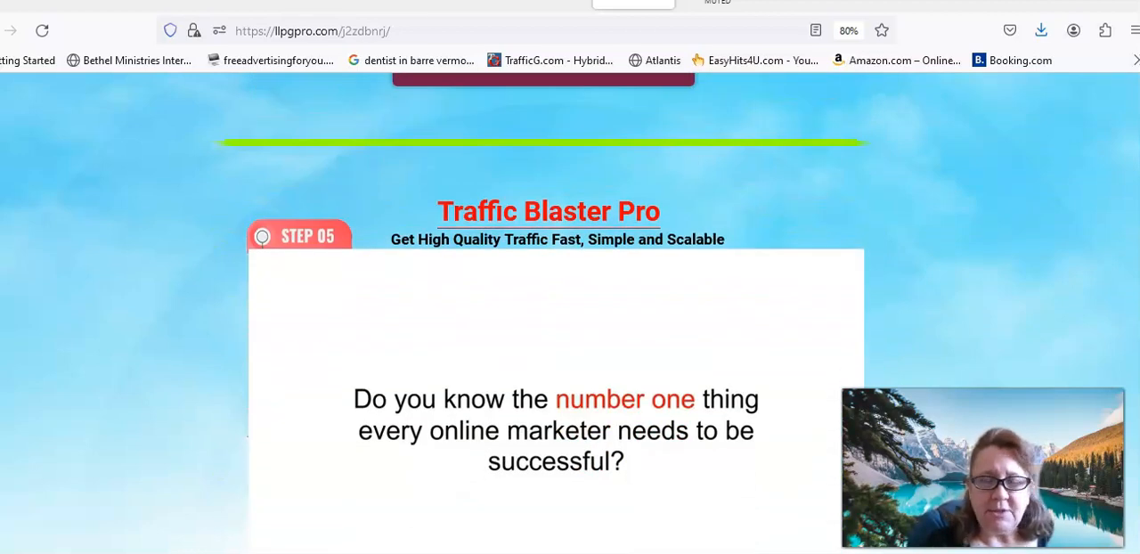
{"action": "scroll", "scroll_direction": "down", "scroll_amount": 3}
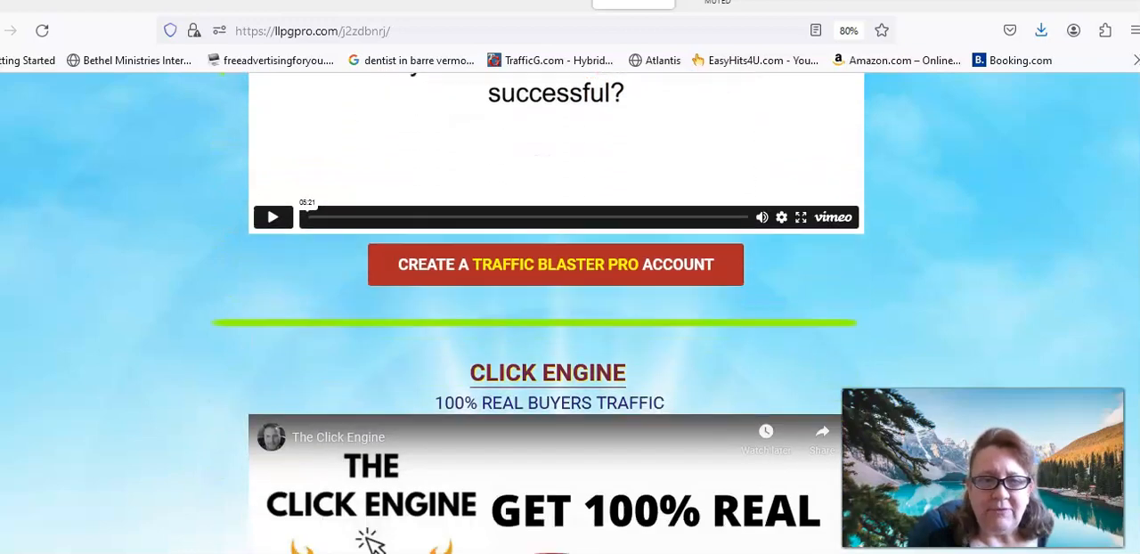
{"action": "scroll", "scroll_direction": "down", "scroll_amount": 3}
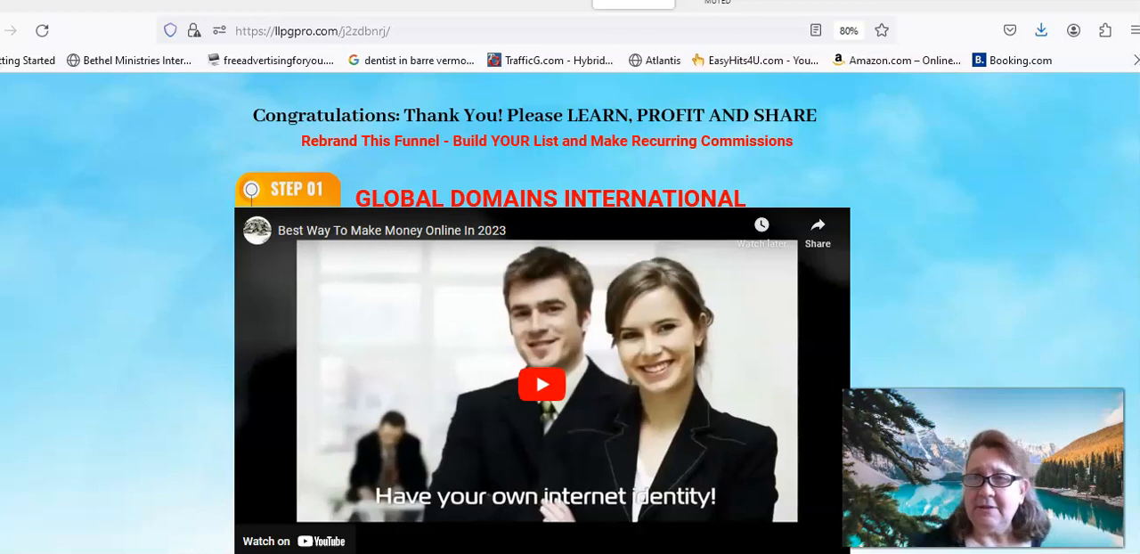
Run through the funnel page from LiveGood to Traffic Blaster Pro, back to the GDI step.
{"action": "scroll", "scroll_direction": "down", "scroll_amount": 3}
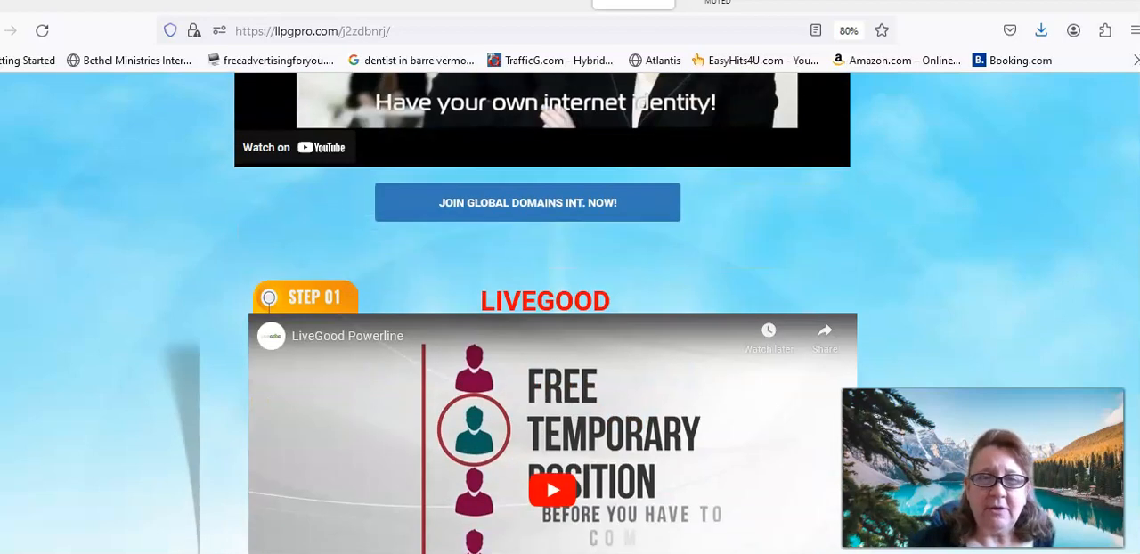
{"action": "scroll", "scroll_direction": "down", "scroll_amount": 3}
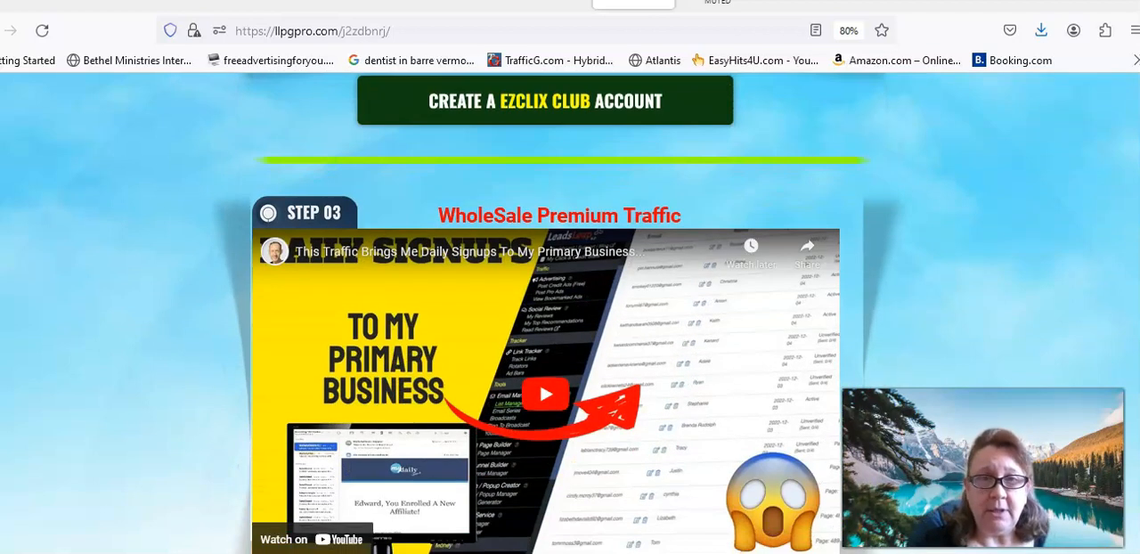
{"action": "scroll", "scroll_direction": "down", "scroll_amount": 3}
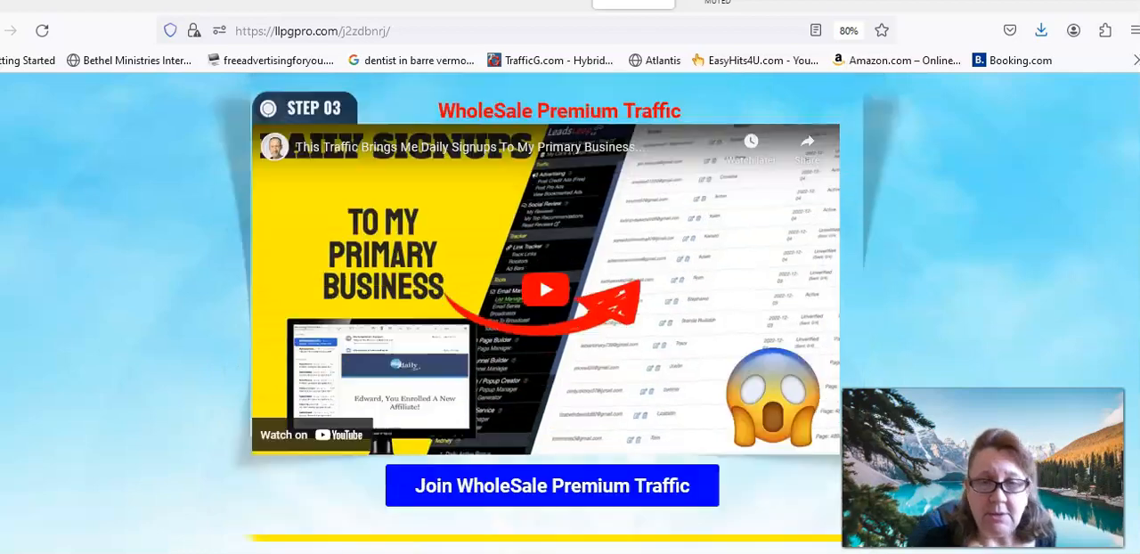
{"action": "scroll", "scroll_direction": "down", "scroll_amount": 3}
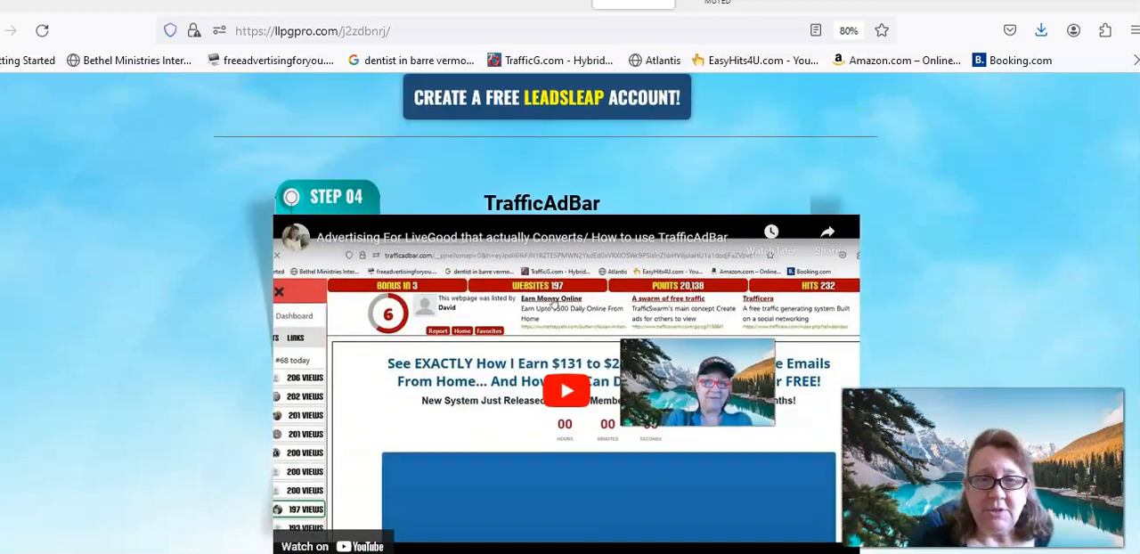
{"action": "scroll", "scroll_direction": "down", "scroll_amount": 3}
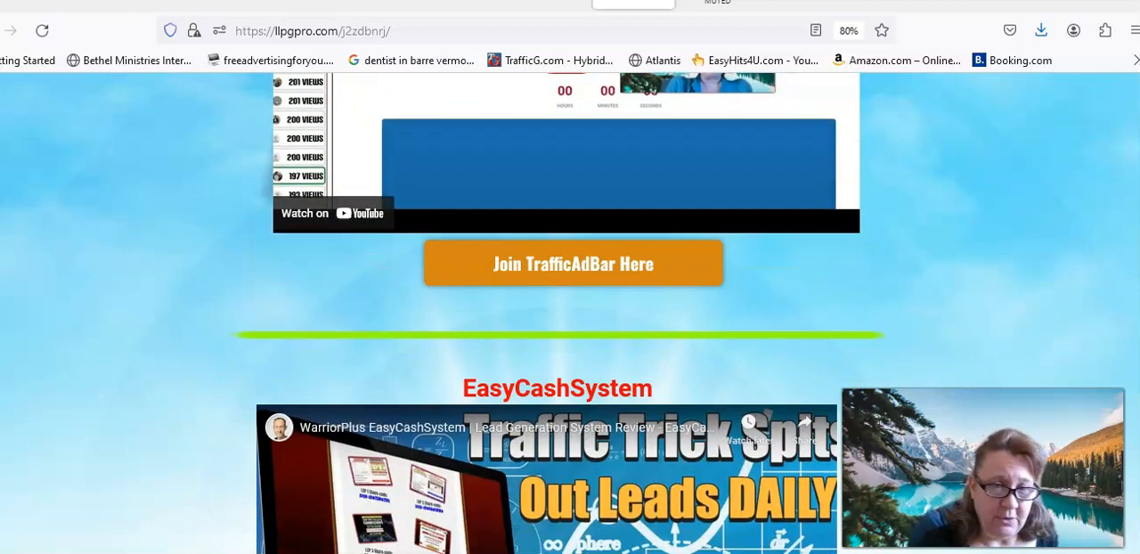
{"action": "scroll", "scroll_direction": "down", "scroll_amount": 3}
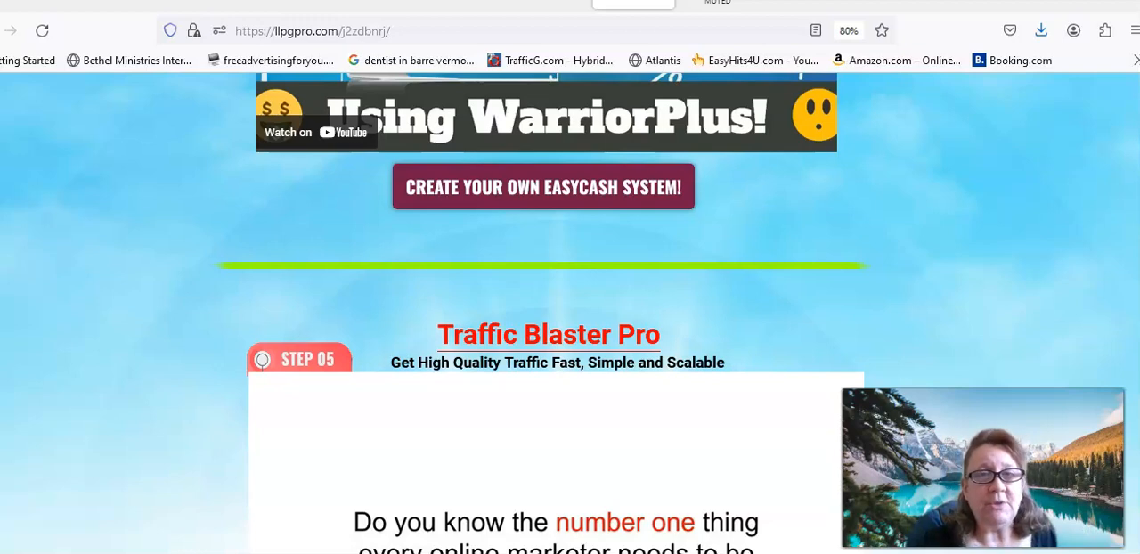
{"action": "scroll", "scroll_direction": "down", "scroll_amount": 3}
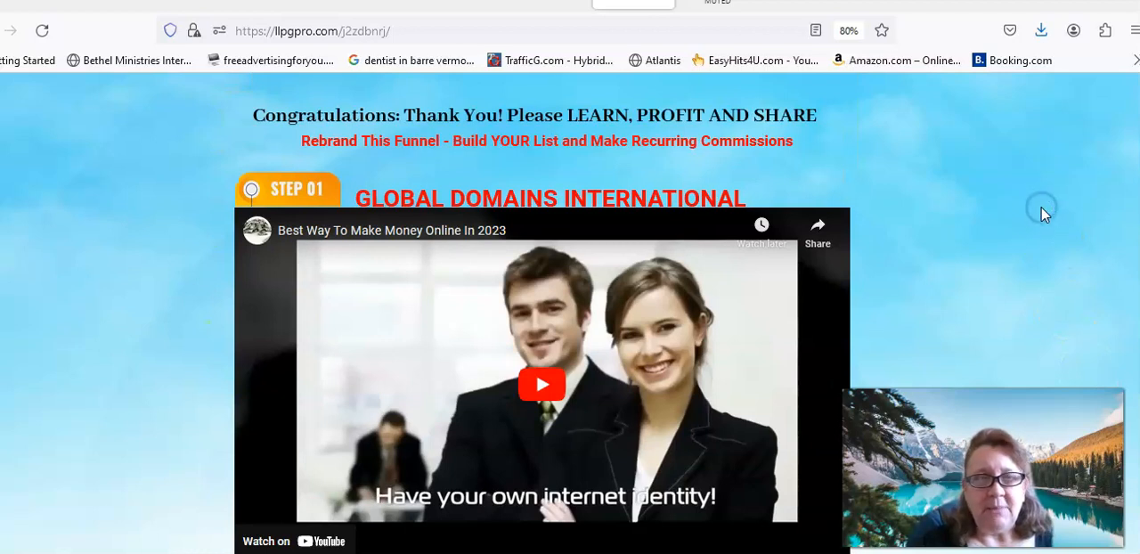
{"action": "mouse_move", "coordinate": [1059, 187]}
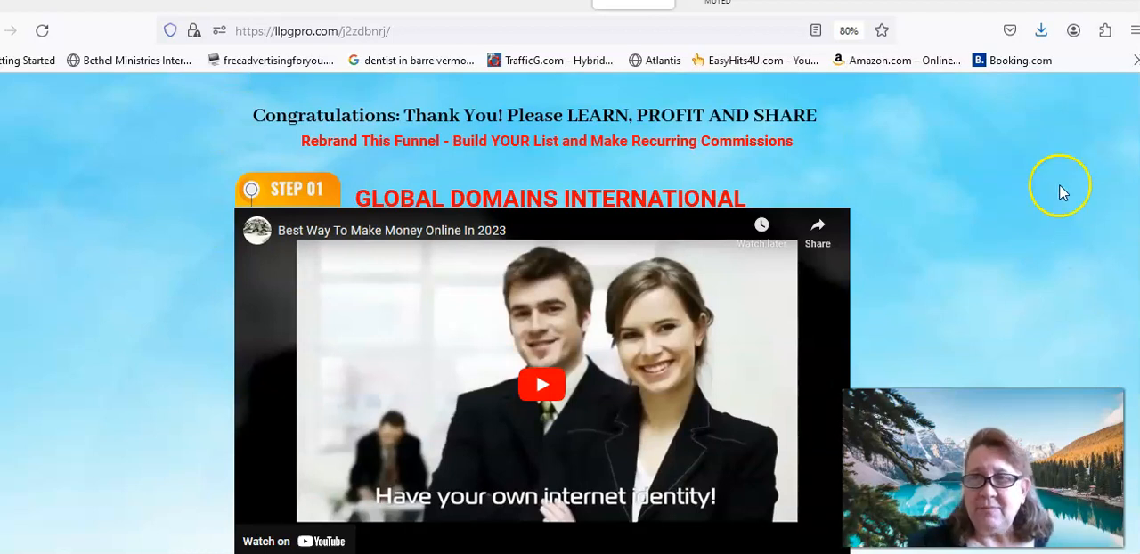
Scroll the funnel past LiveGood, Ez Clix Club, WholeSale and TrafficAdBar to Traffic Blaster Pro.
{"action": "scroll", "scroll_direction": "down", "scroll_amount": 3}
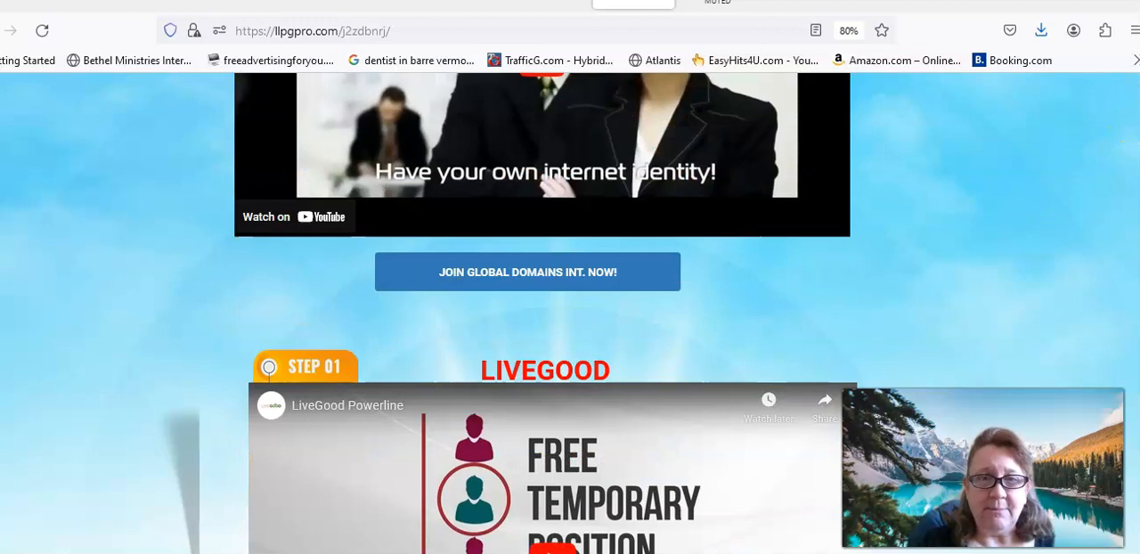
{"action": "scroll", "scroll_direction": "down", "scroll_amount": 3}
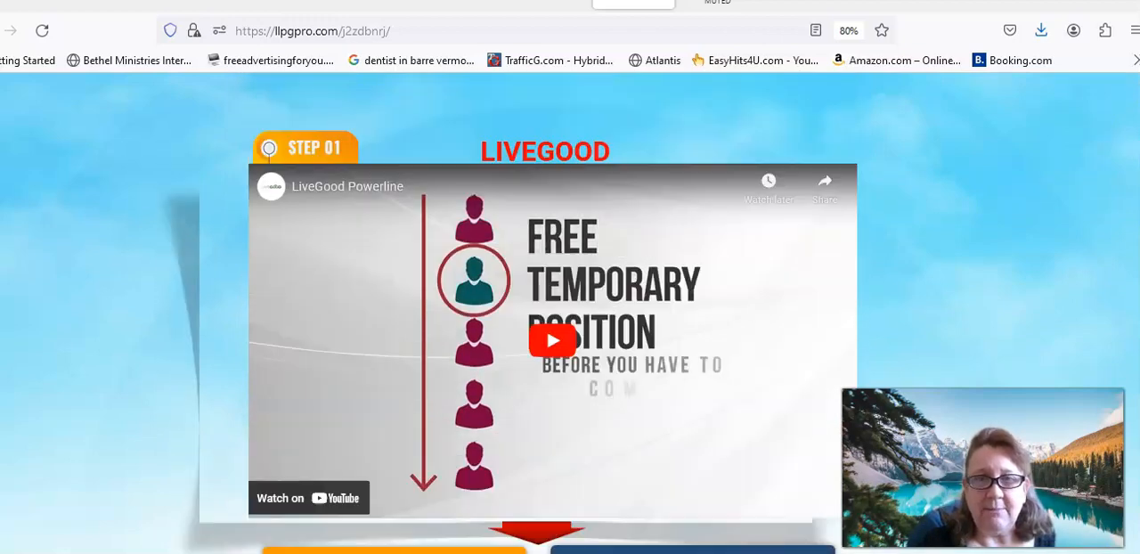
{"action": "scroll", "scroll_direction": "down", "scroll_amount": 3}
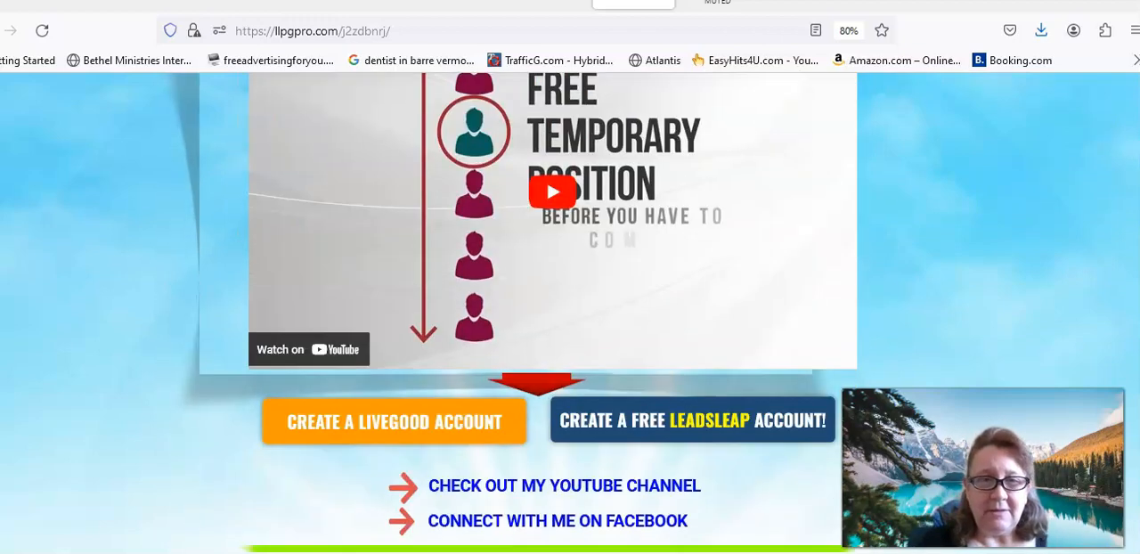
{"action": "scroll", "scroll_direction": "down", "scroll_amount": 3}
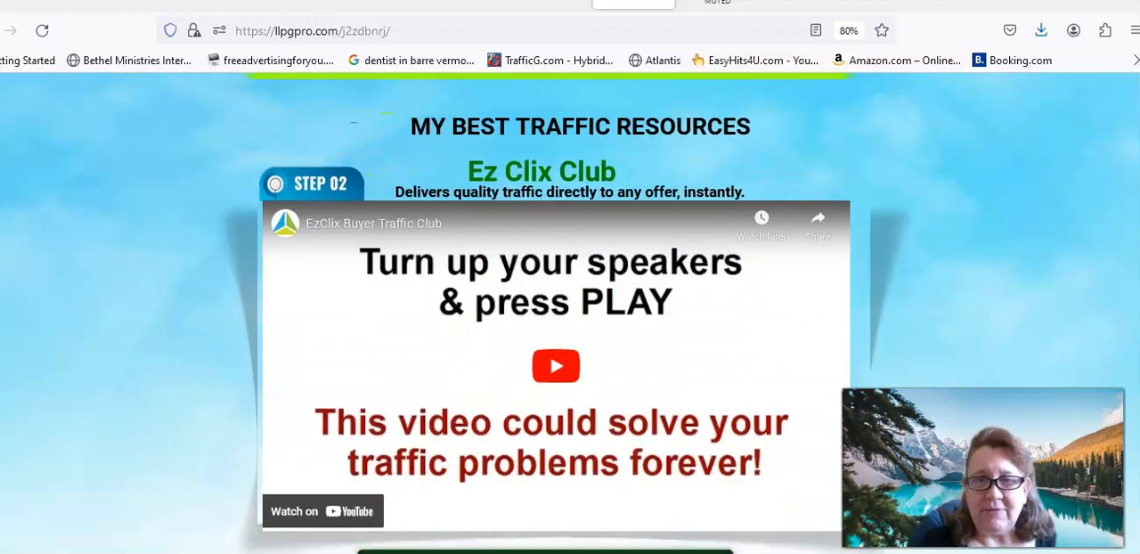
{"action": "scroll", "scroll_direction": "up", "scroll_amount": 3}
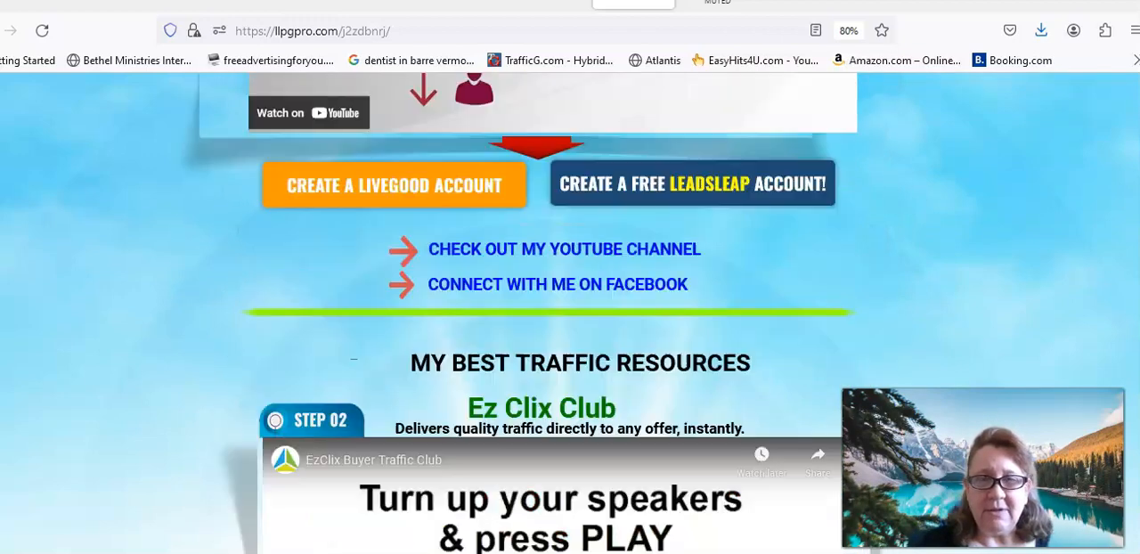
{"action": "scroll", "scroll_direction": "up", "scroll_amount": 3}
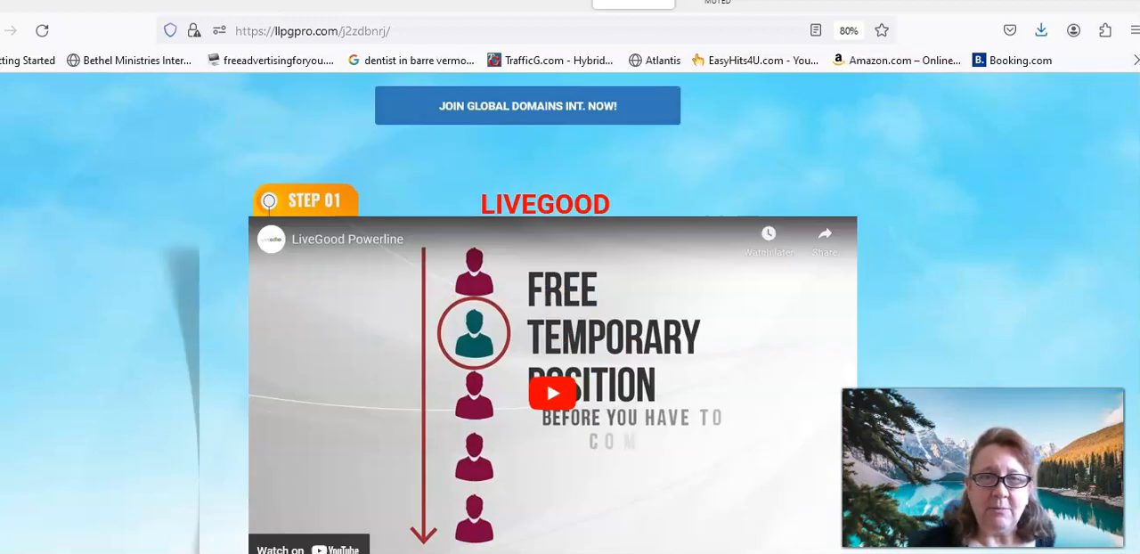
{"action": "scroll", "scroll_direction": "down", "scroll_amount": 3}
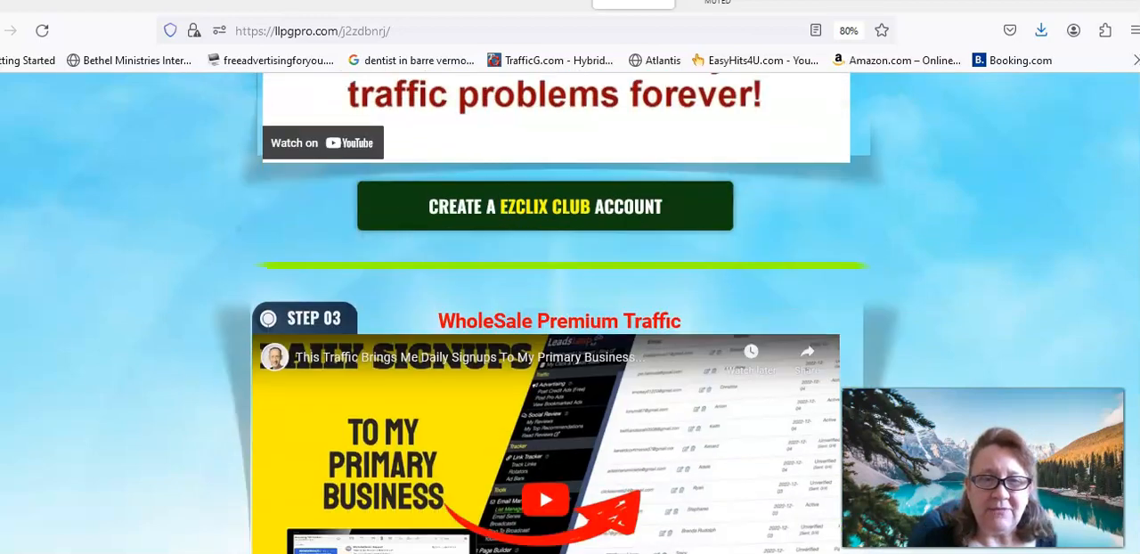
{"action": "scroll", "scroll_direction": "down", "scroll_amount": 3}
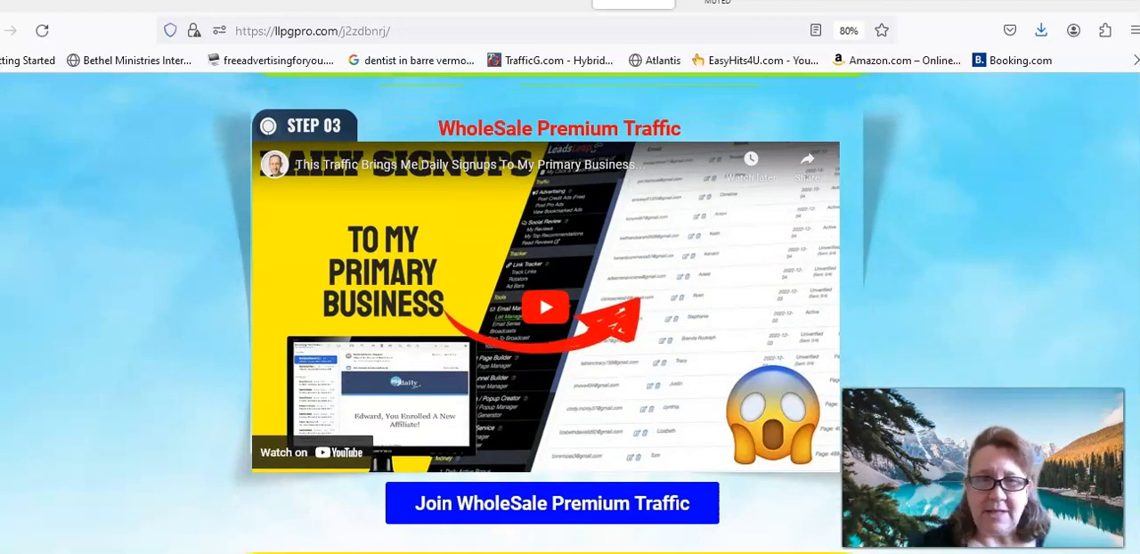
{"action": "scroll", "scroll_direction": "down", "scroll_amount": 3}
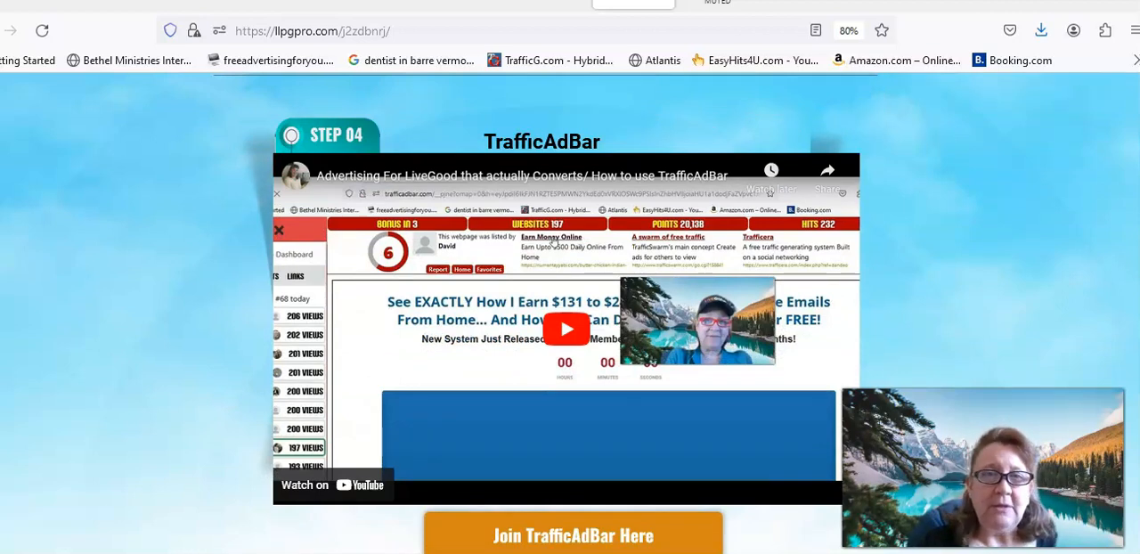
Continue past Click Engine to the sharecode and More Traffic Resources section.
{"action": "scroll", "scroll_direction": "down", "scroll_amount": 3}
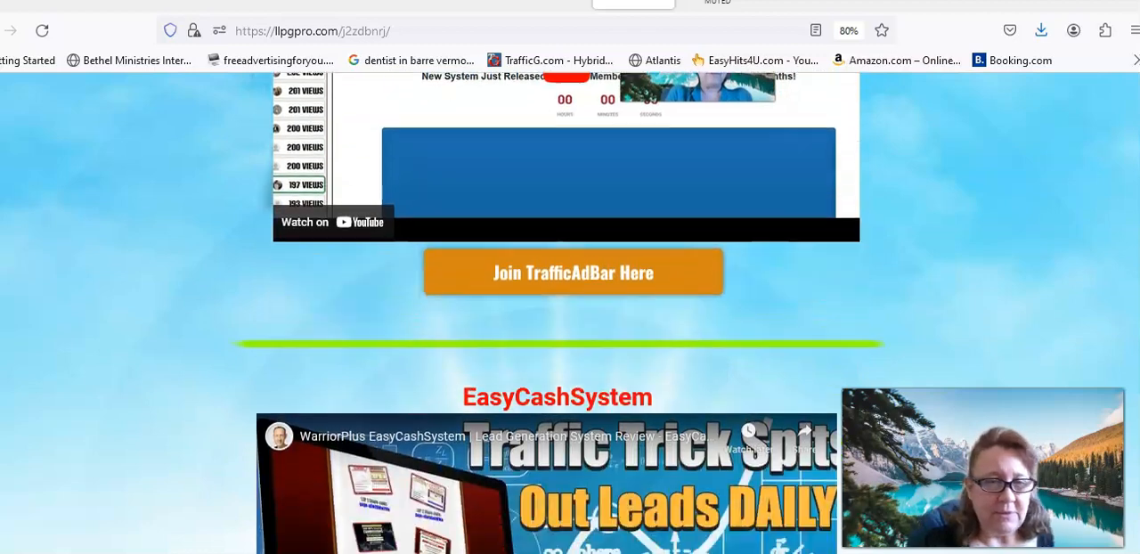
{"action": "scroll", "scroll_direction": "down", "scroll_amount": 3}
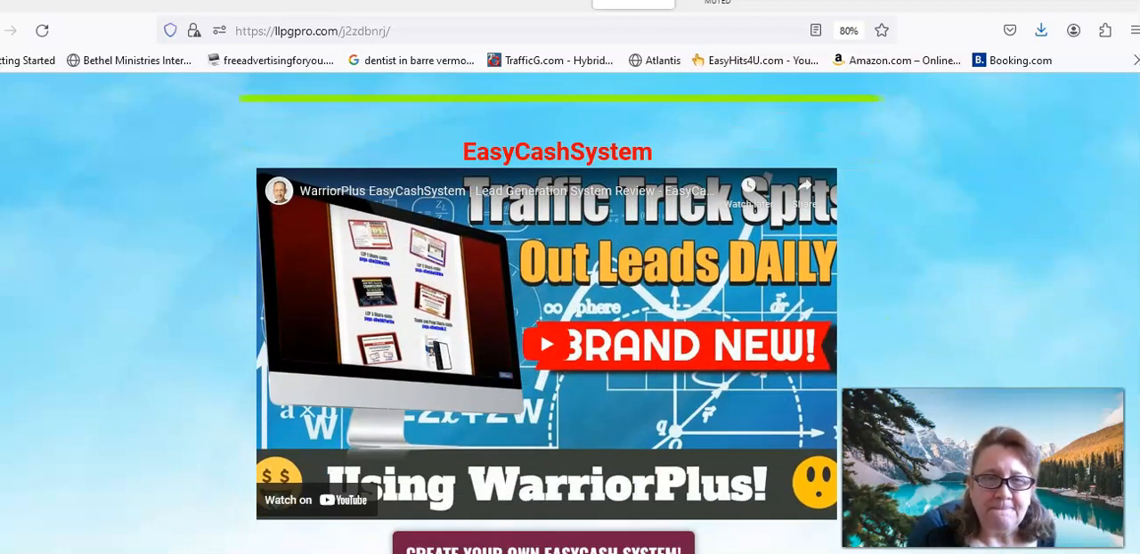
{"action": "scroll", "scroll_direction": "down", "scroll_amount": 3}
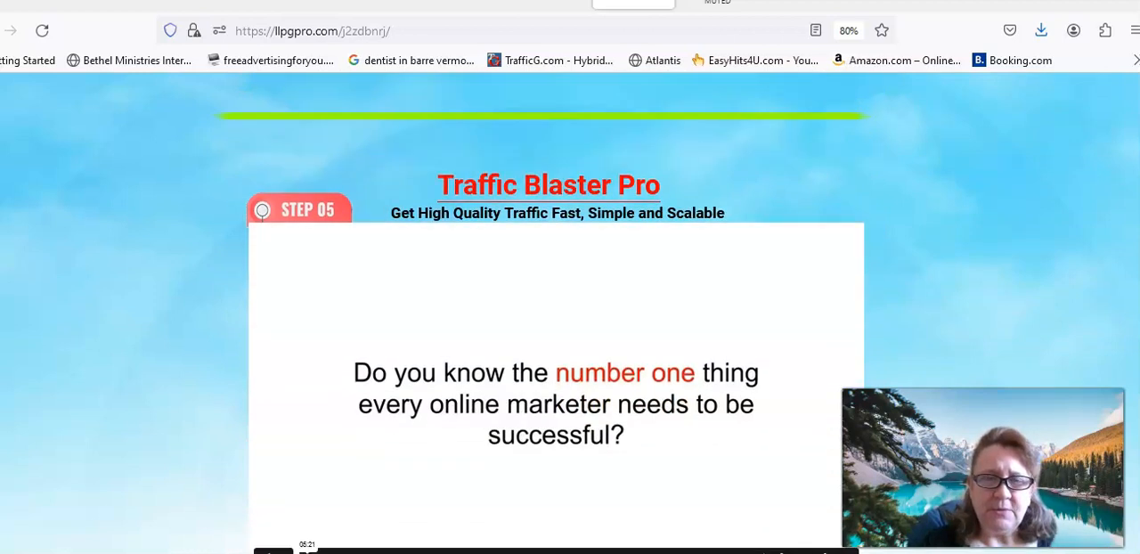
{"action": "scroll", "scroll_direction": "down", "scroll_amount": 3}
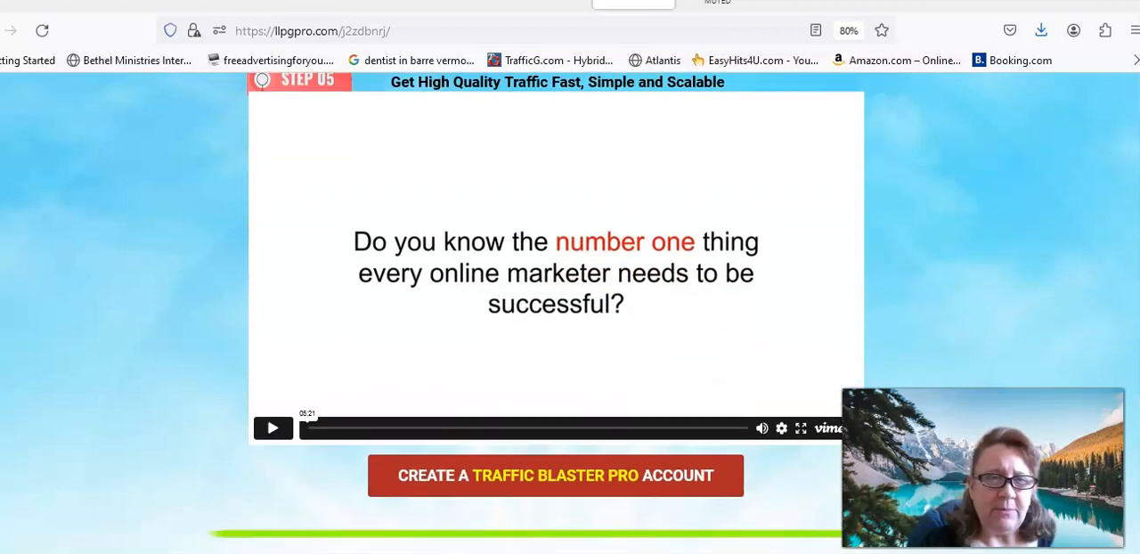
{"action": "scroll", "scroll_direction": "down", "scroll_amount": 3}
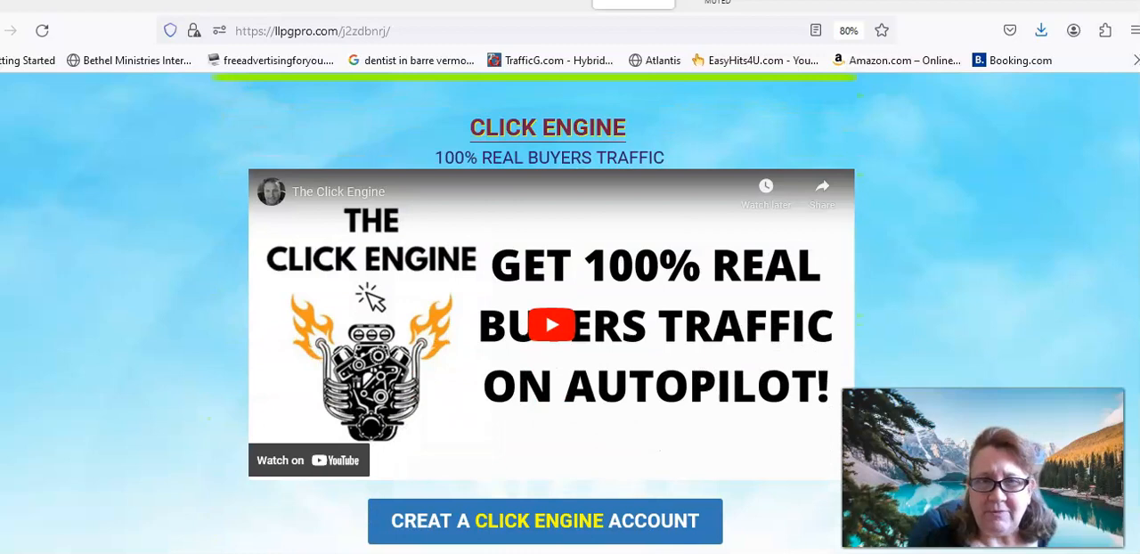
{"action": "scroll", "scroll_direction": "down", "scroll_amount": 3}
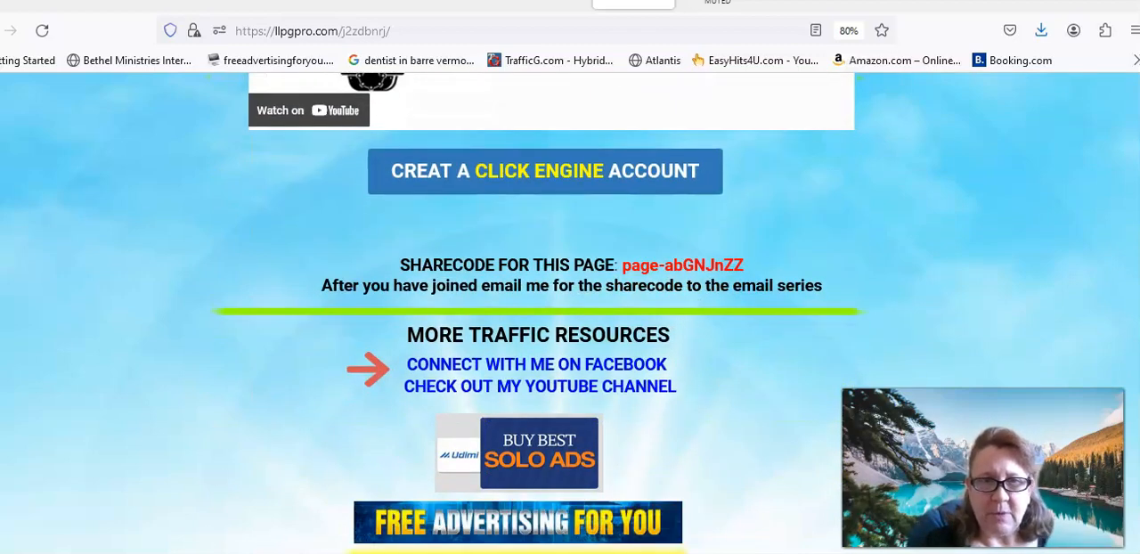
{"action": "scroll", "scroll_direction": "down", "scroll_amount": 3}
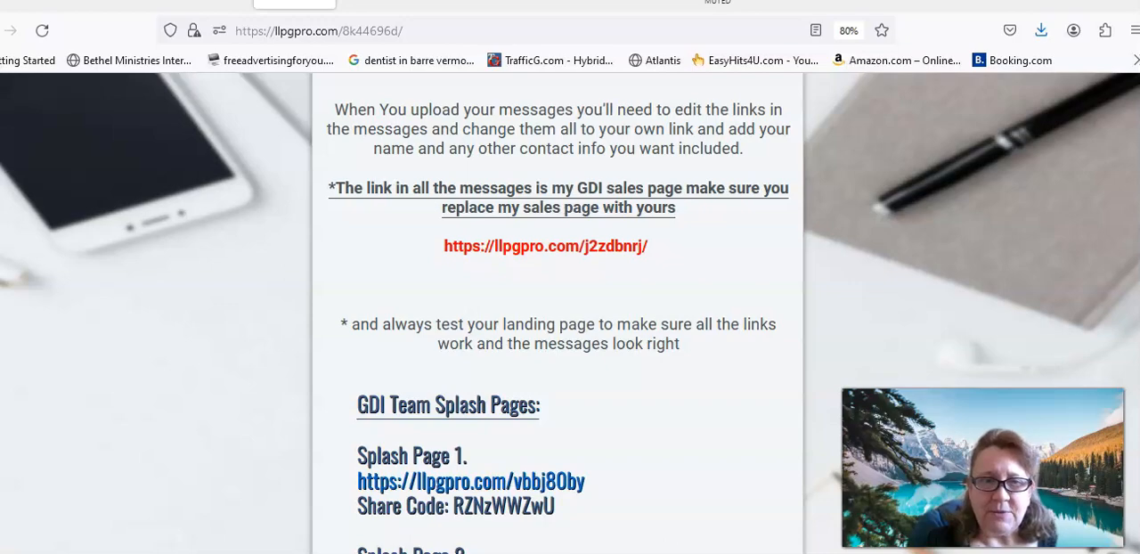
Scroll through 'Here Is Where I Advertise' and Generic Capture Pages to the training links.
{"action": "scroll", "scroll_direction": "down", "scroll_amount": 3}
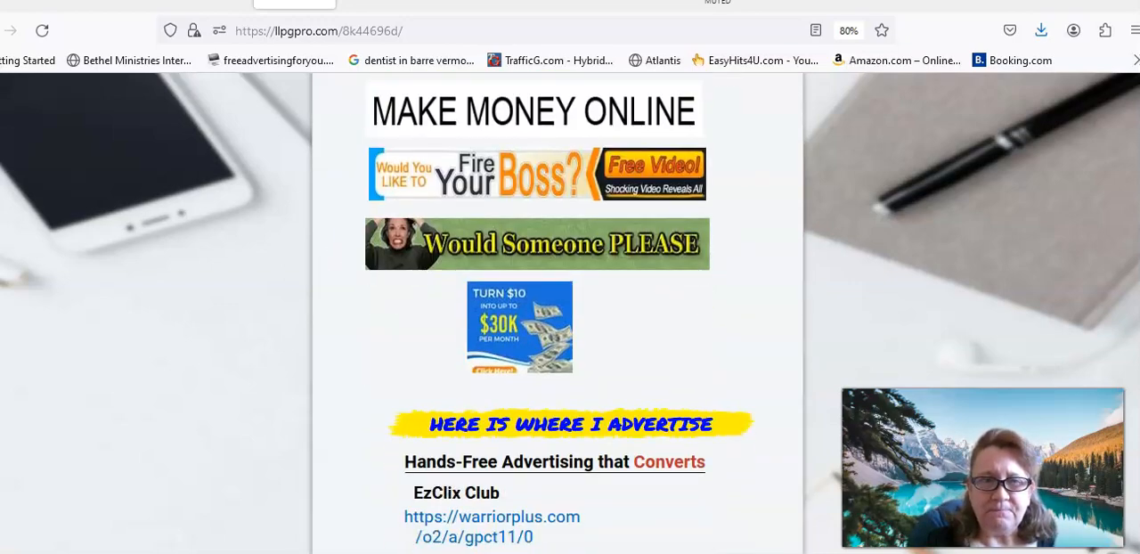
{"action": "scroll", "scroll_direction": "down", "scroll_amount": 3}
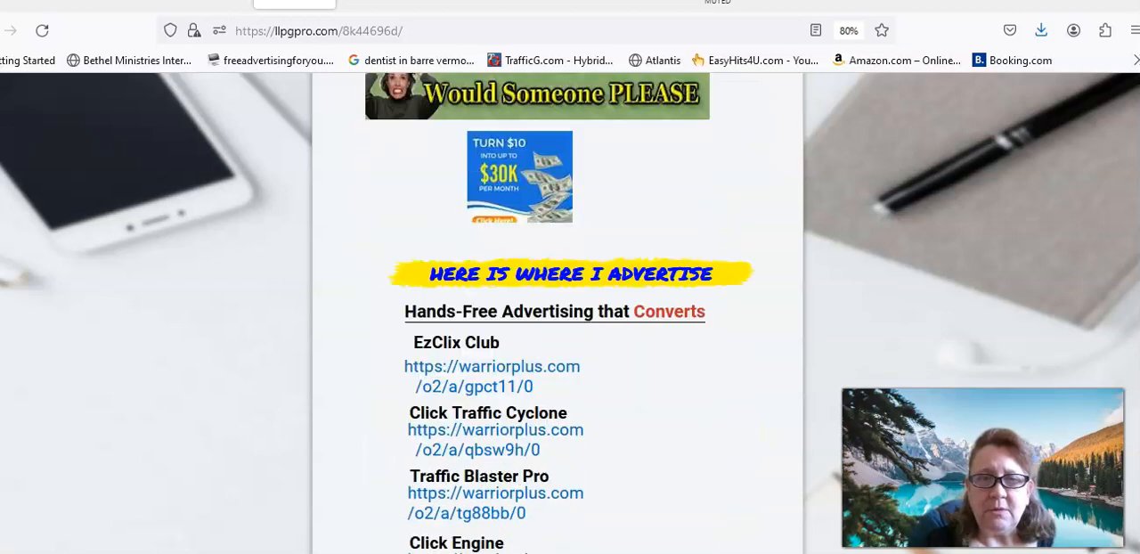
{"action": "scroll", "scroll_direction": "down", "scroll_amount": 3}
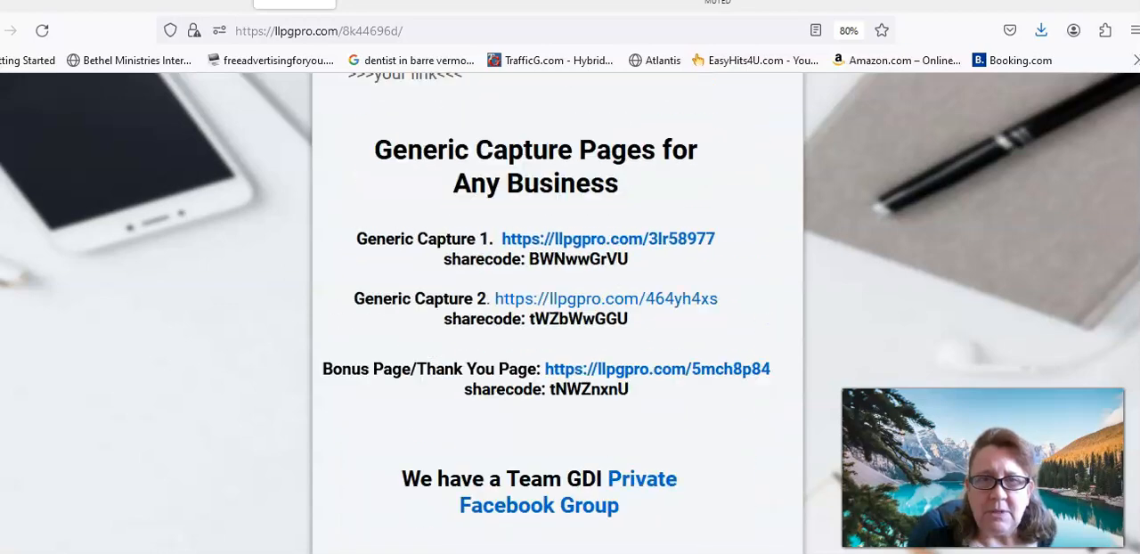
{"action": "scroll", "scroll_direction": "down", "scroll_amount": 3}
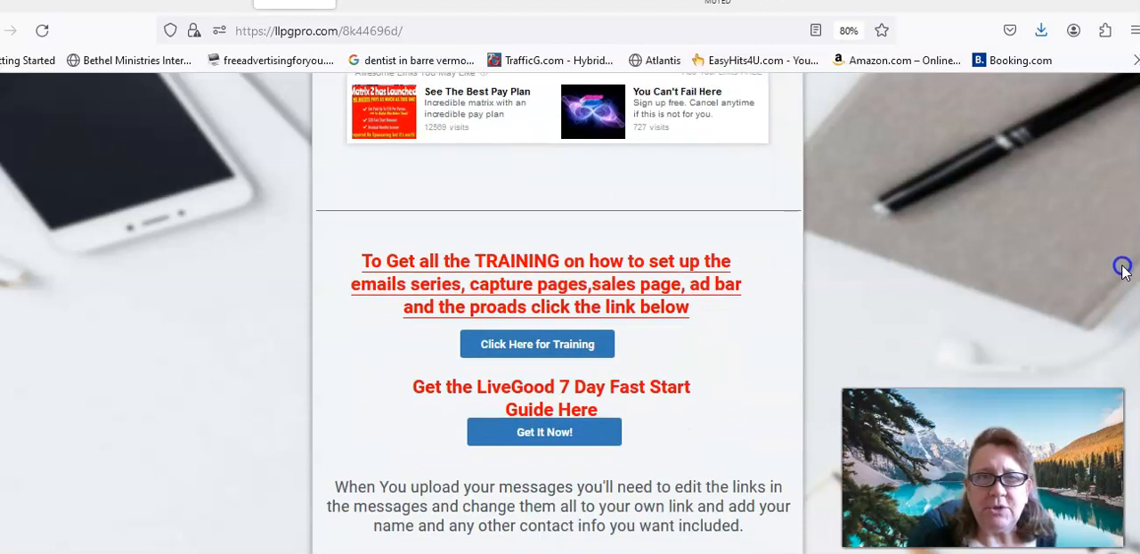
{"action": "scroll", "scroll_direction": "down", "scroll_amount": 3}
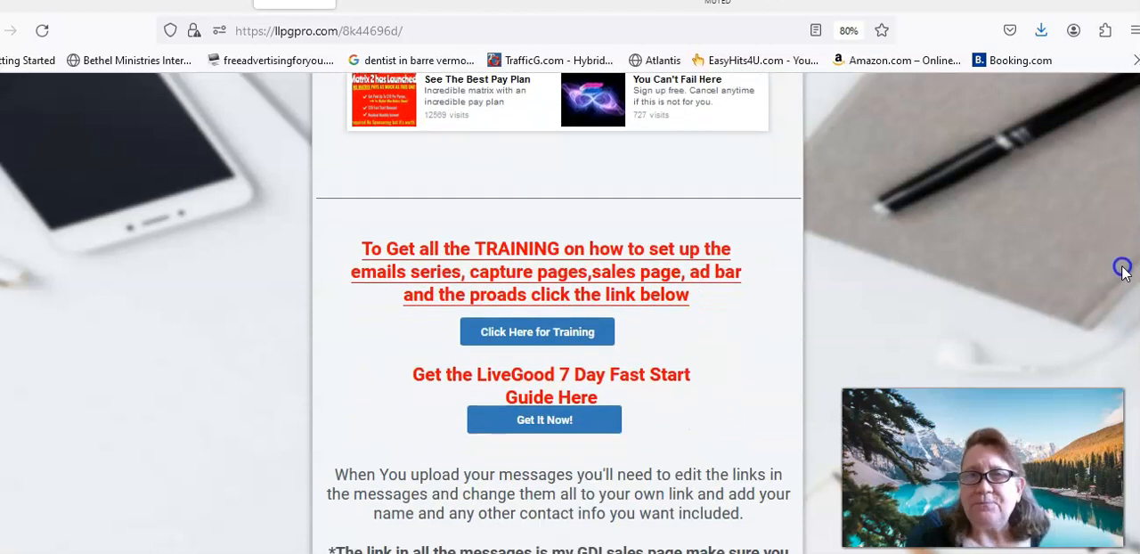
{"action": "mouse_move", "coordinate": [1125, 274]}
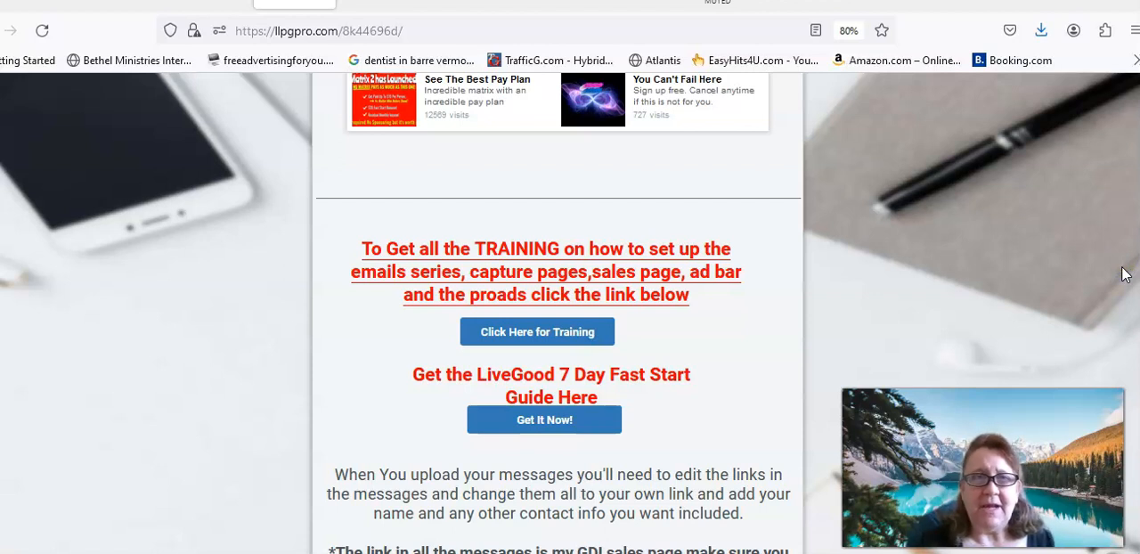